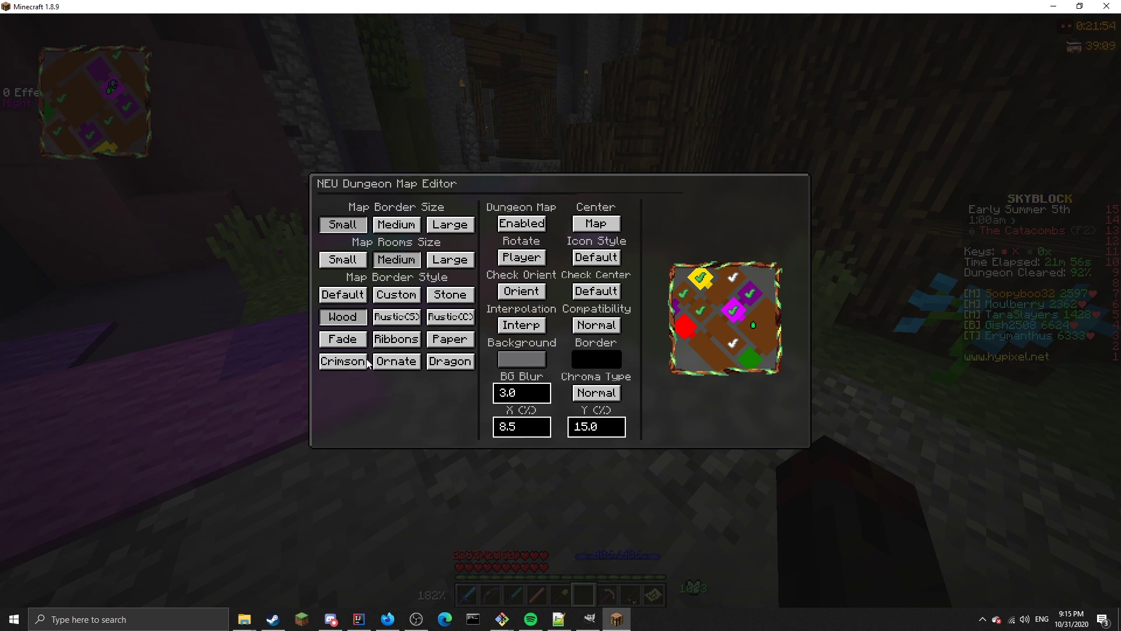
mouse_move(186, 105)
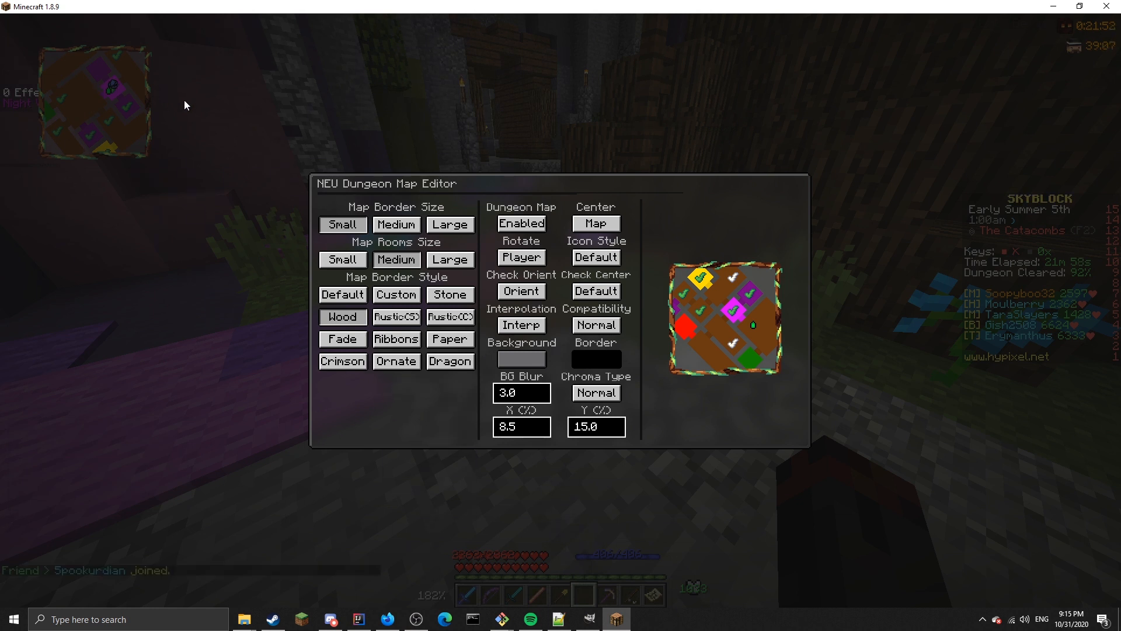
Set the map border to Medium and, after trying Large and Small, the rooms to Medium.
click(450, 224)
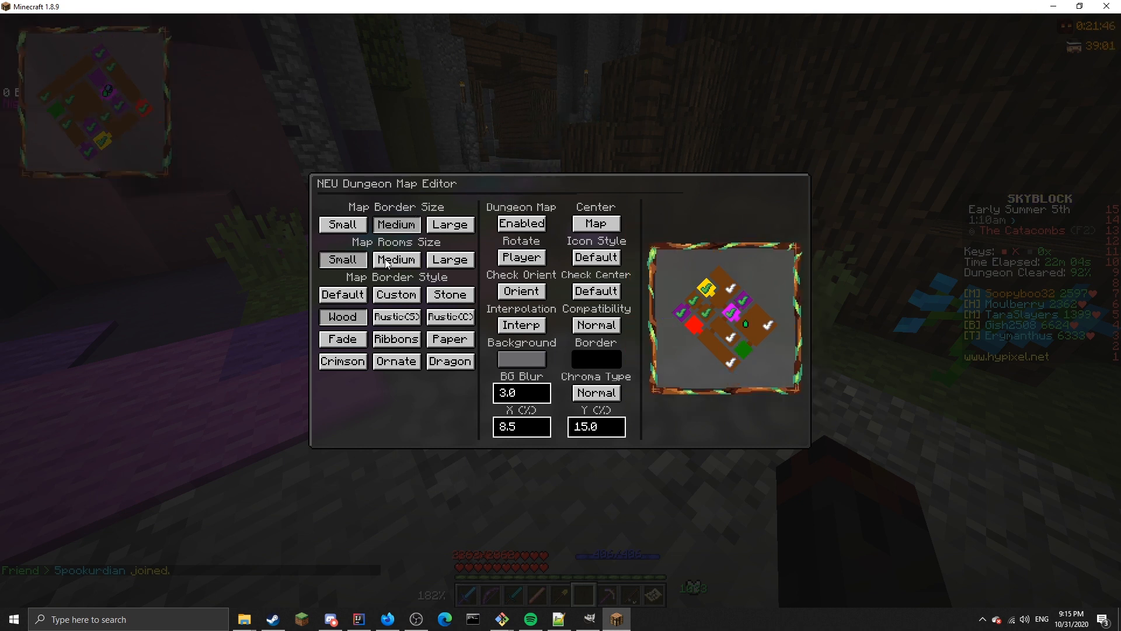
click(450, 259)
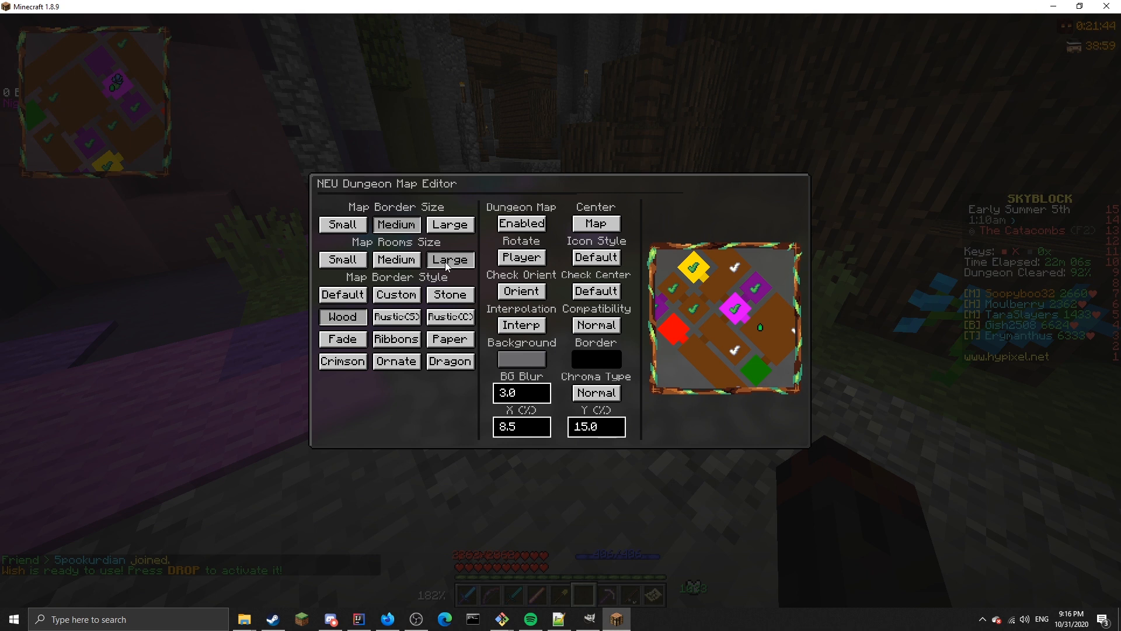
mouse_move(397, 259)
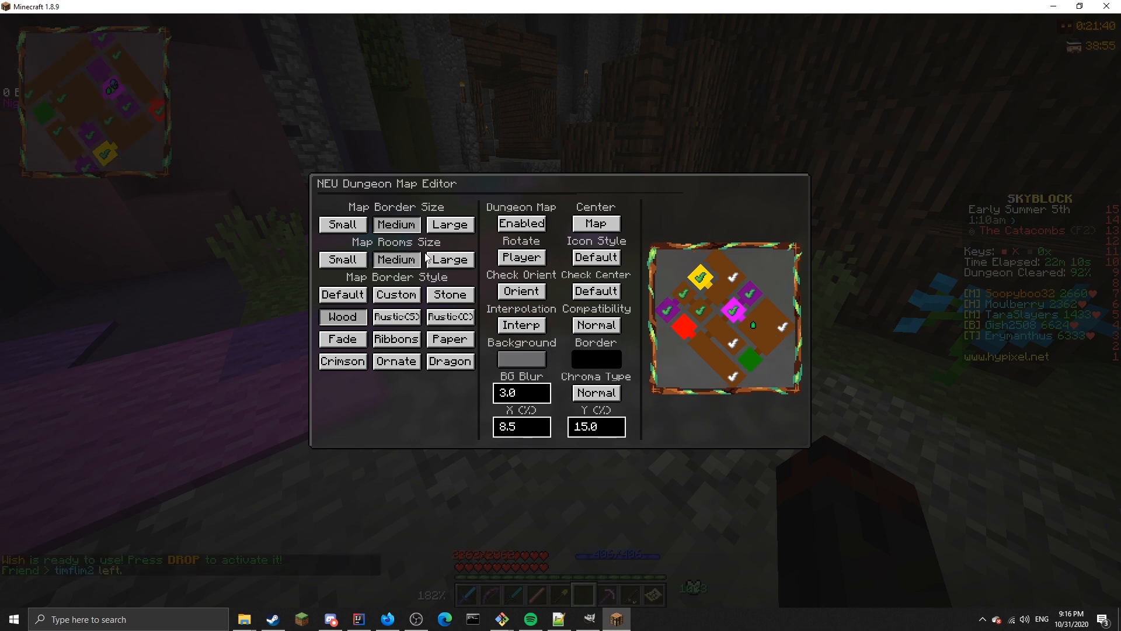
click(342, 260)
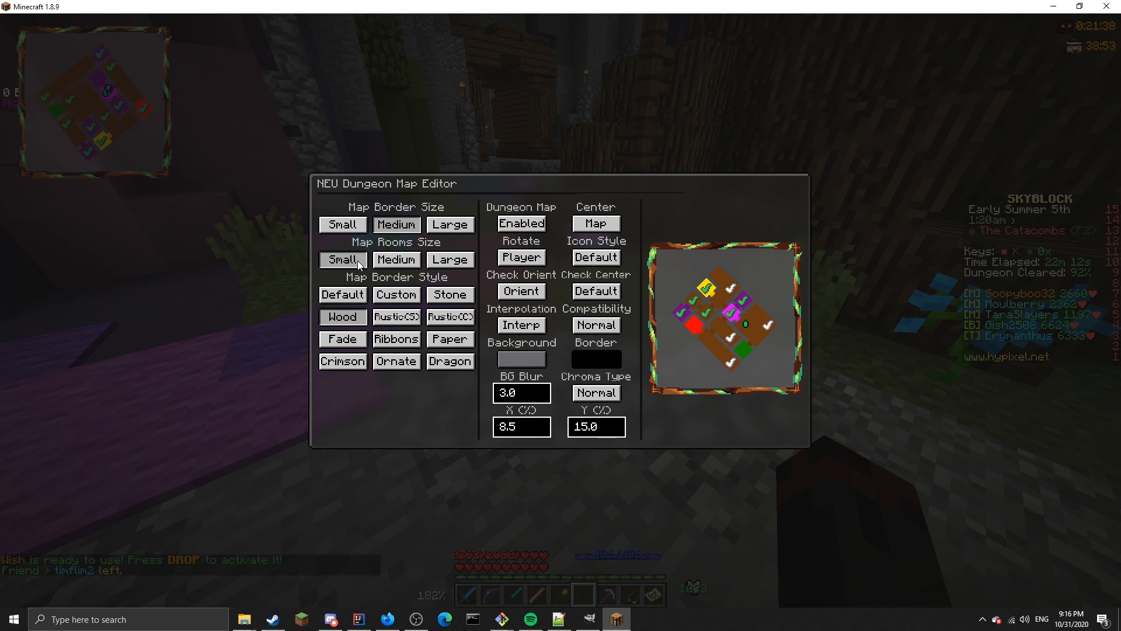
mouse_move(364, 261)
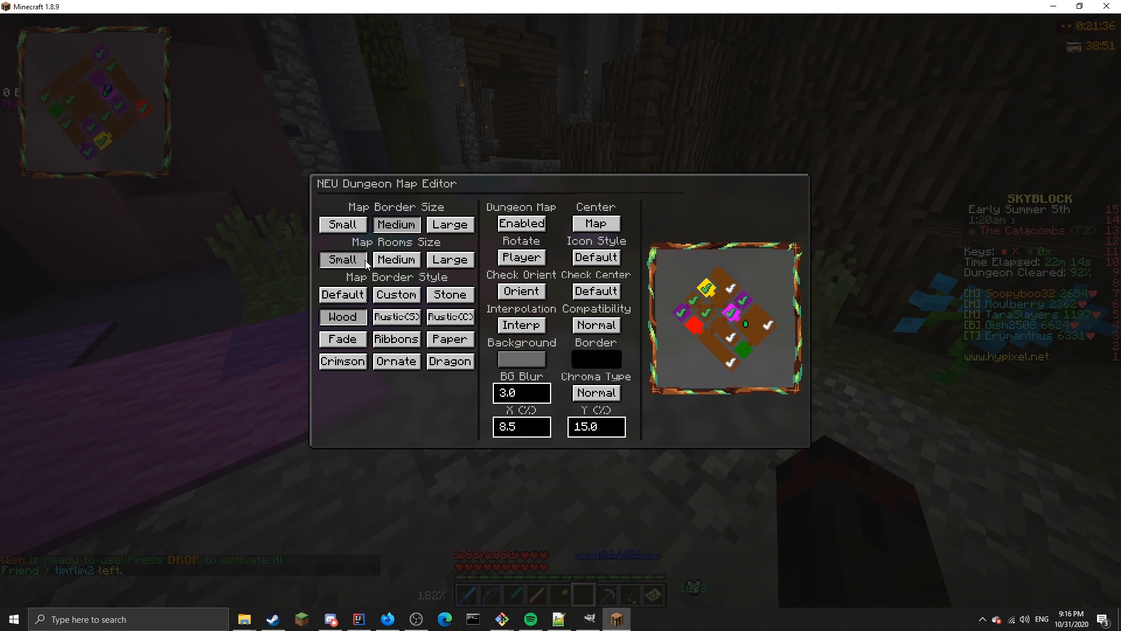
click(397, 259)
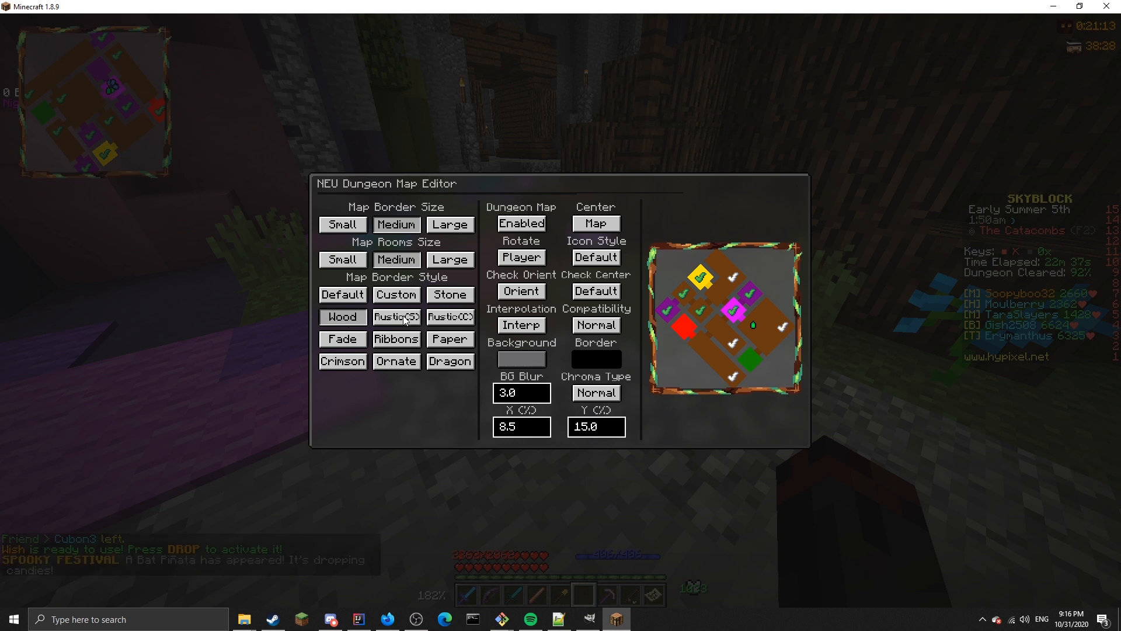
click(449, 317)
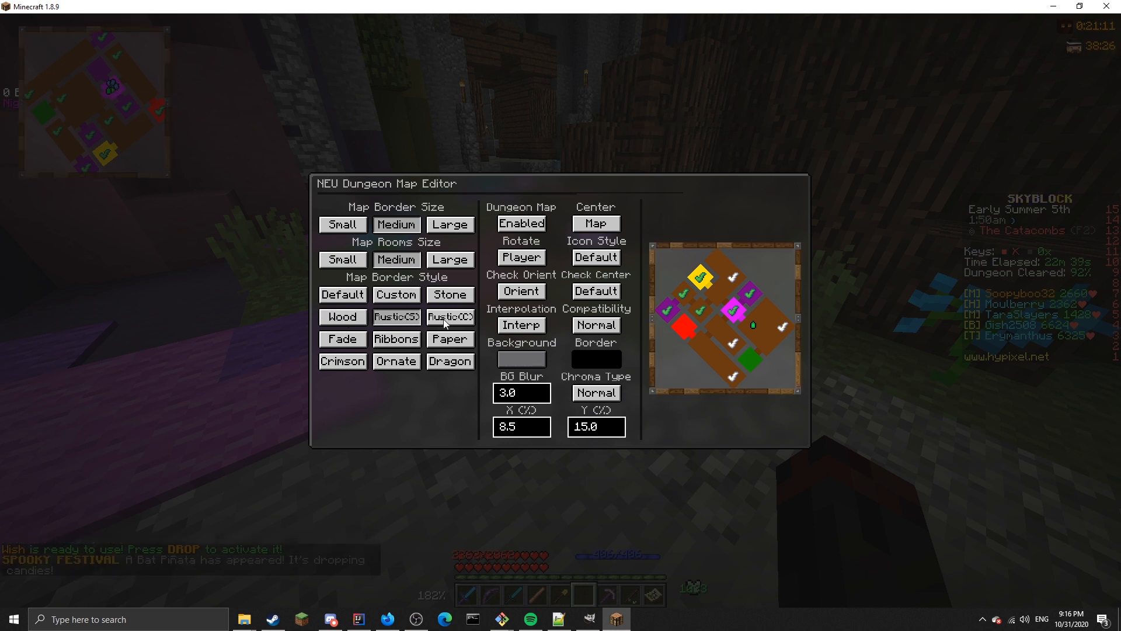
click(344, 338)
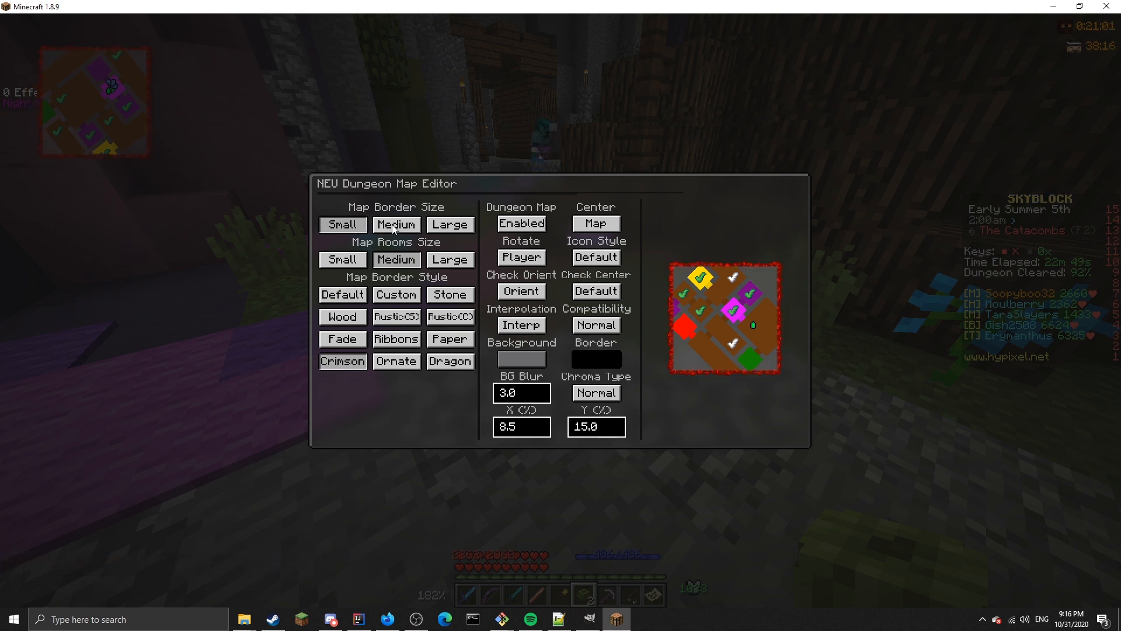
click(451, 361)
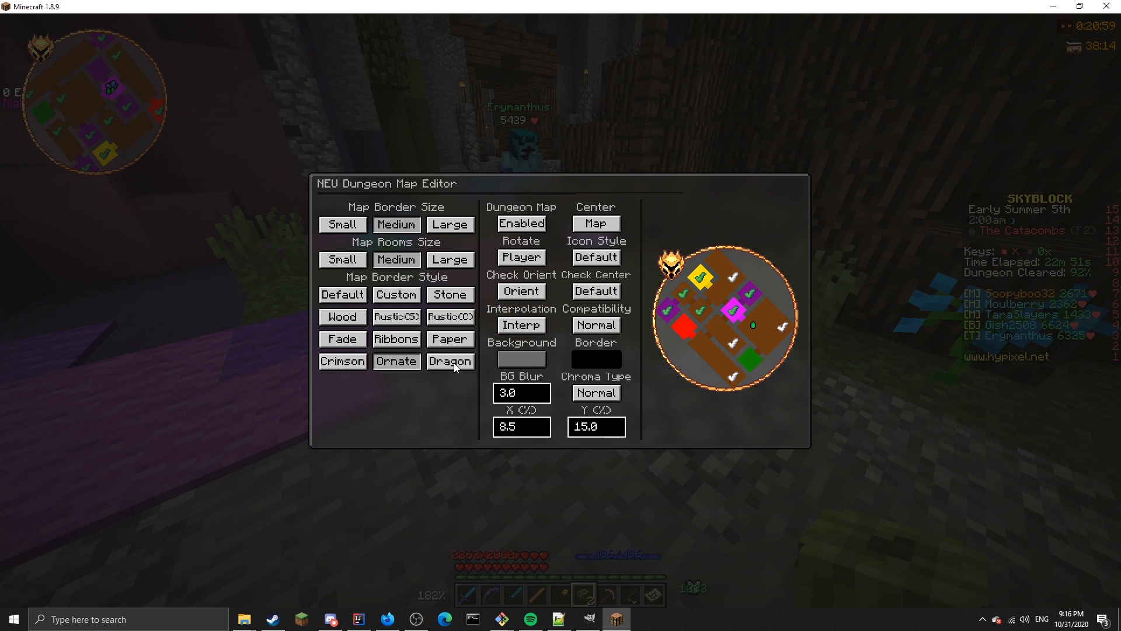
click(450, 360)
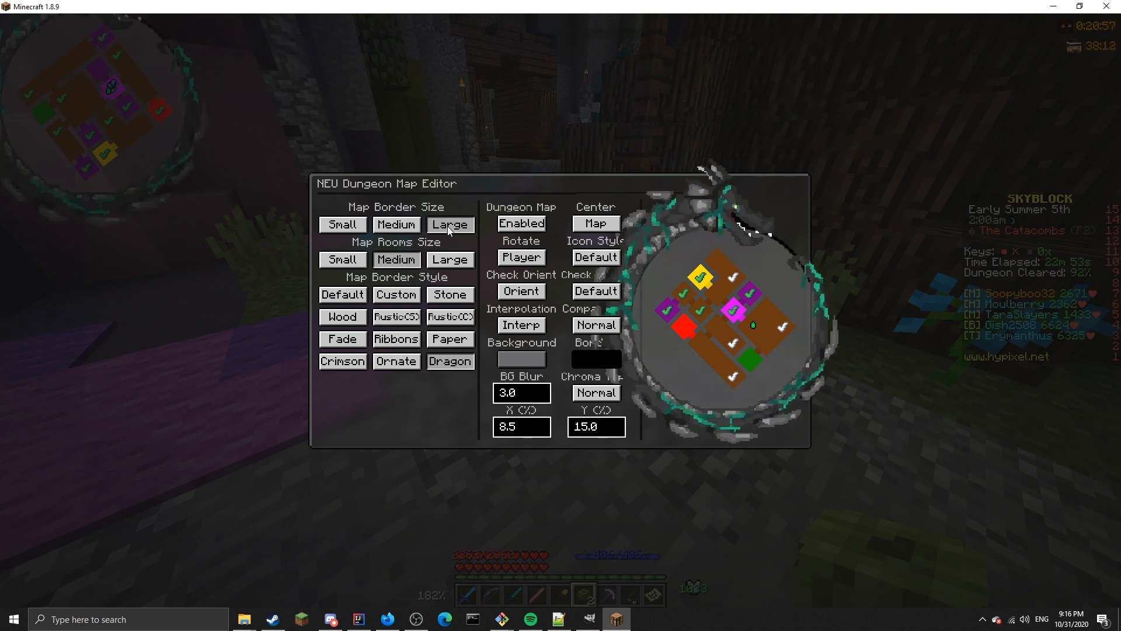
click(398, 224)
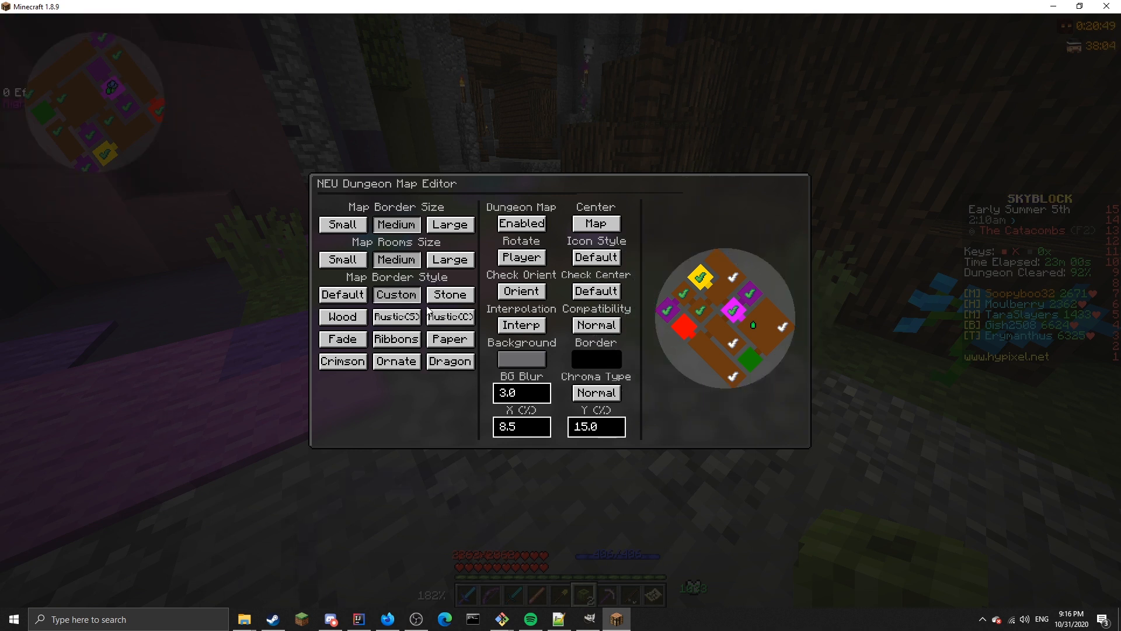
mouse_move(170, 137)
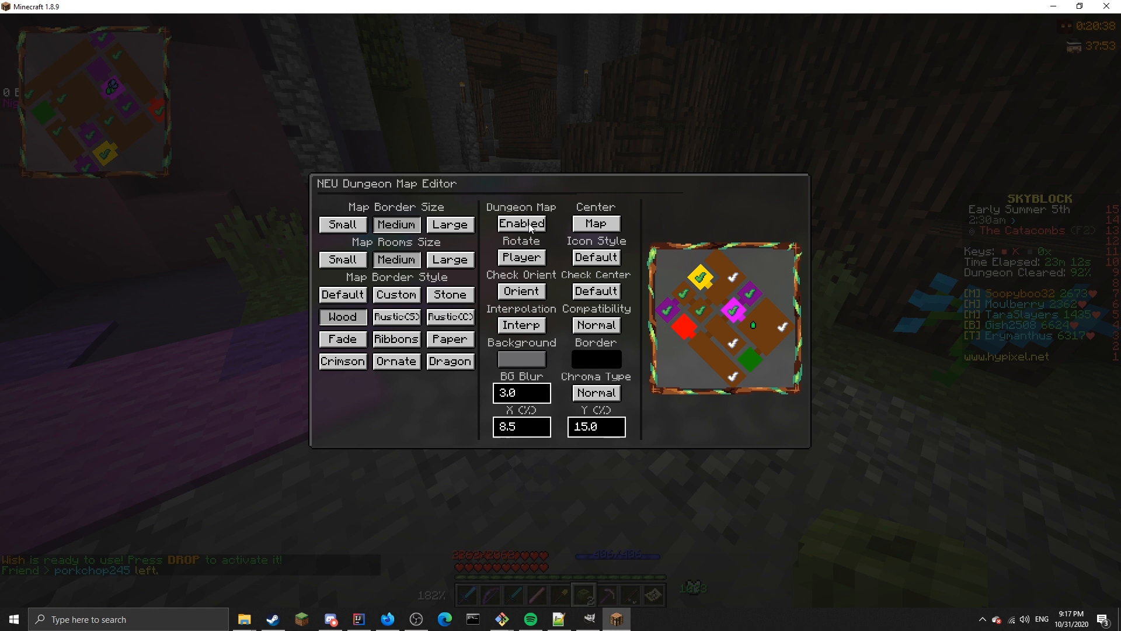
mouse_move(596, 223)
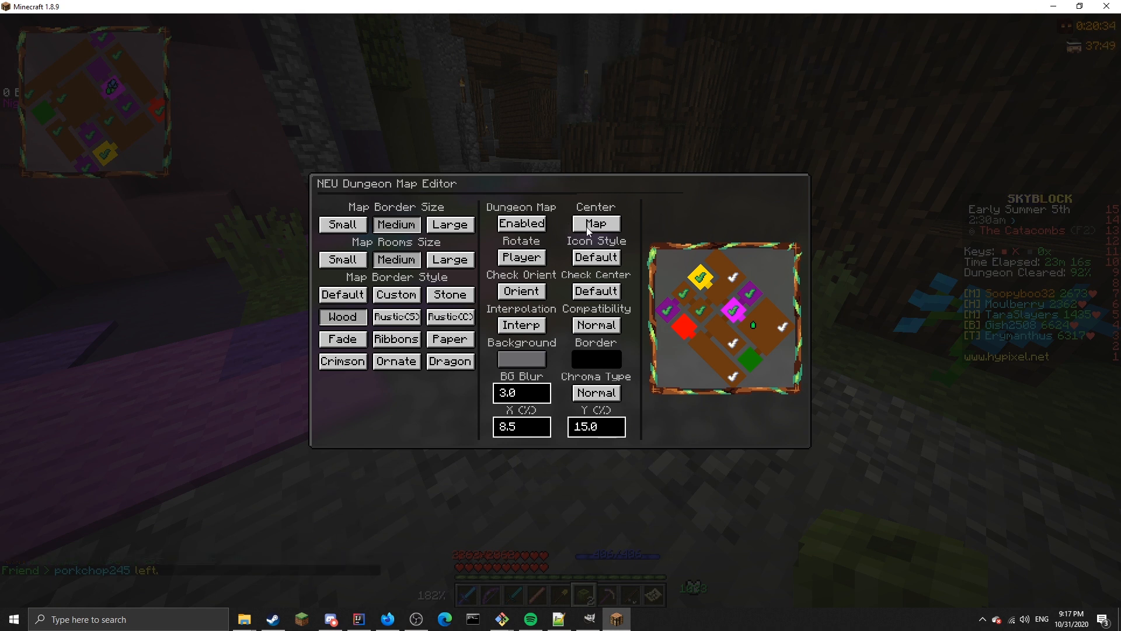
Switch the map's Rotate setting from Player to No Rotate.
click(595, 223)
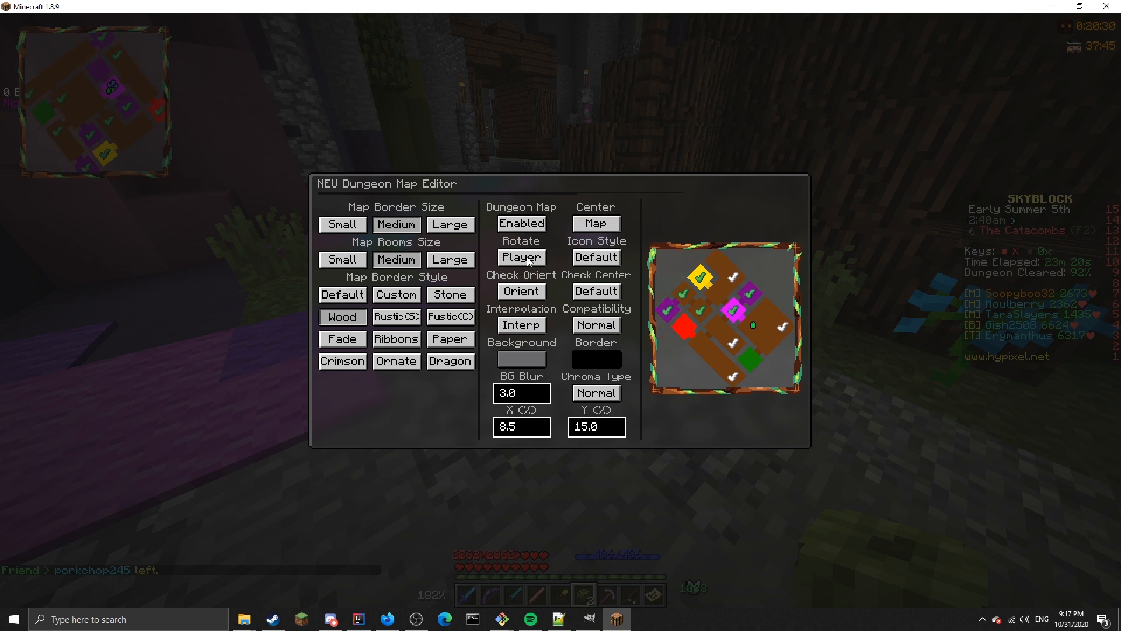
click(521, 257)
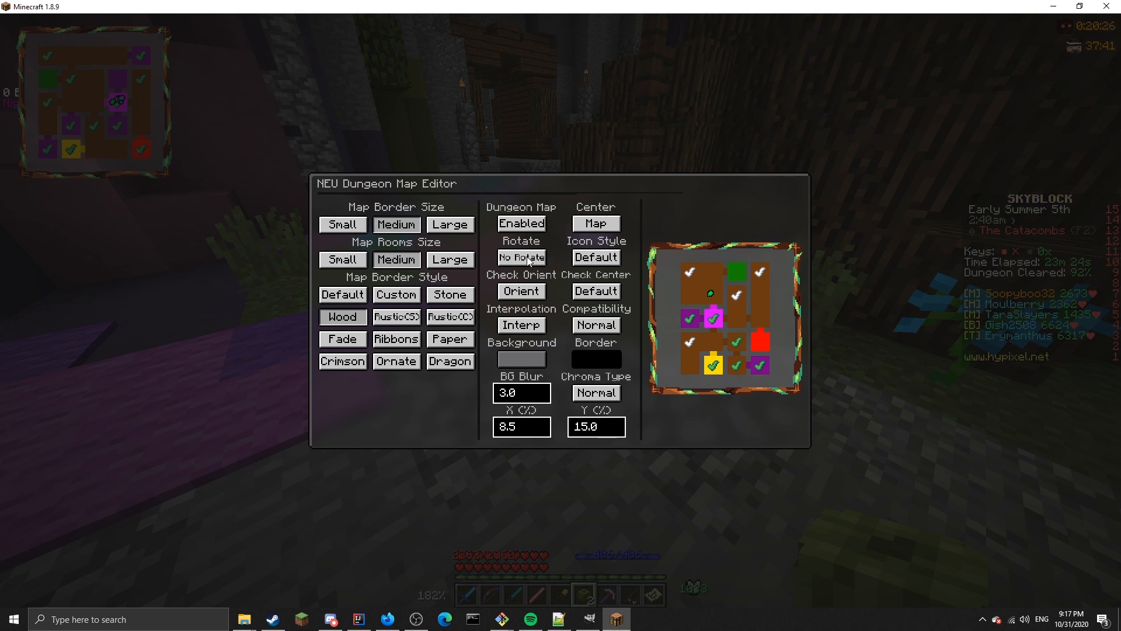
mouse_move(551, 261)
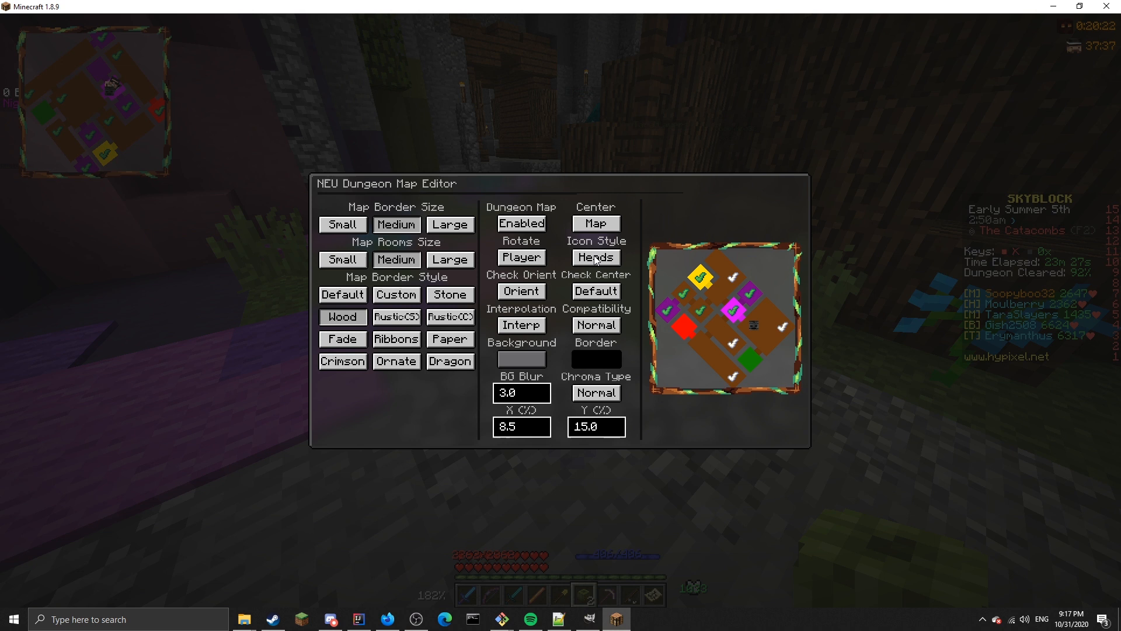
Cycle the player marker Icon Style through Default, Heads and Scaled Heads.
click(596, 257)
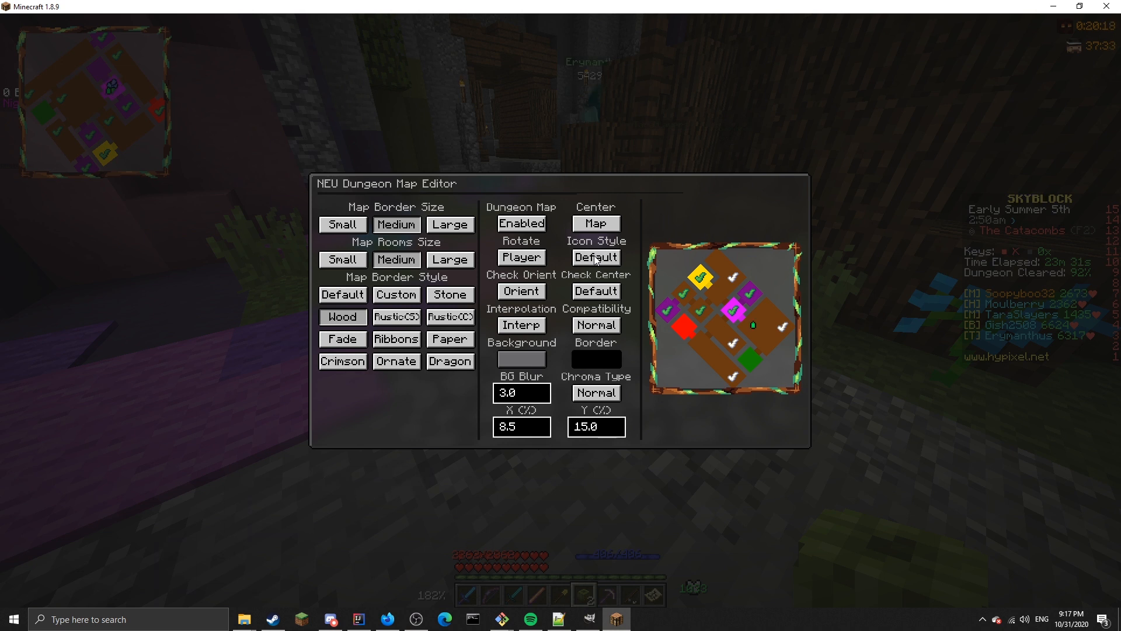
click(595, 257)
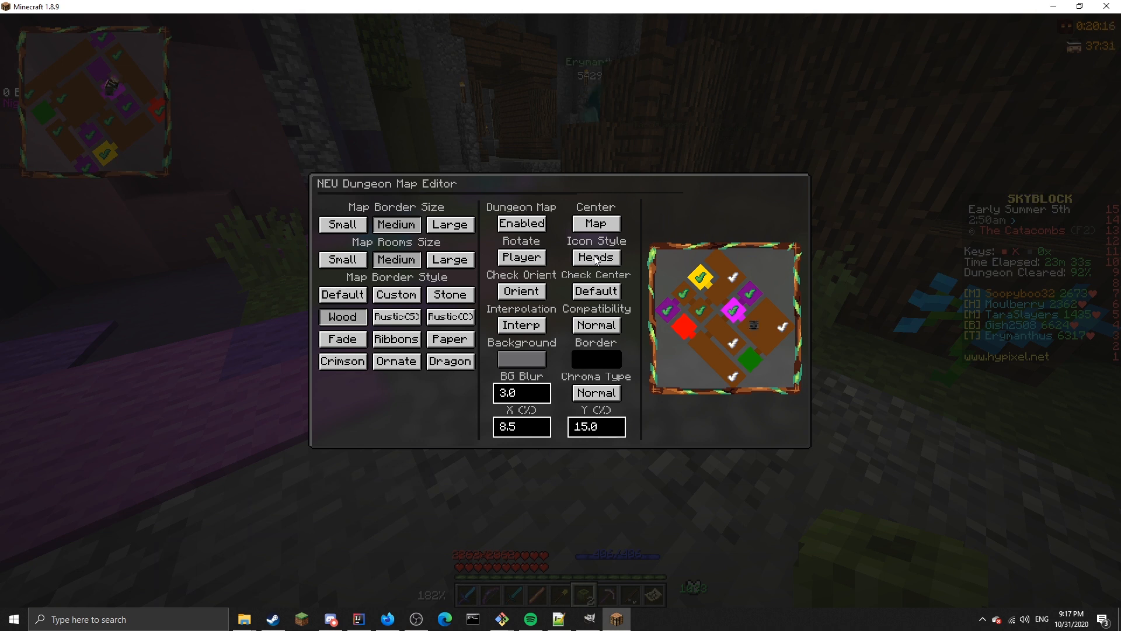
click(595, 257)
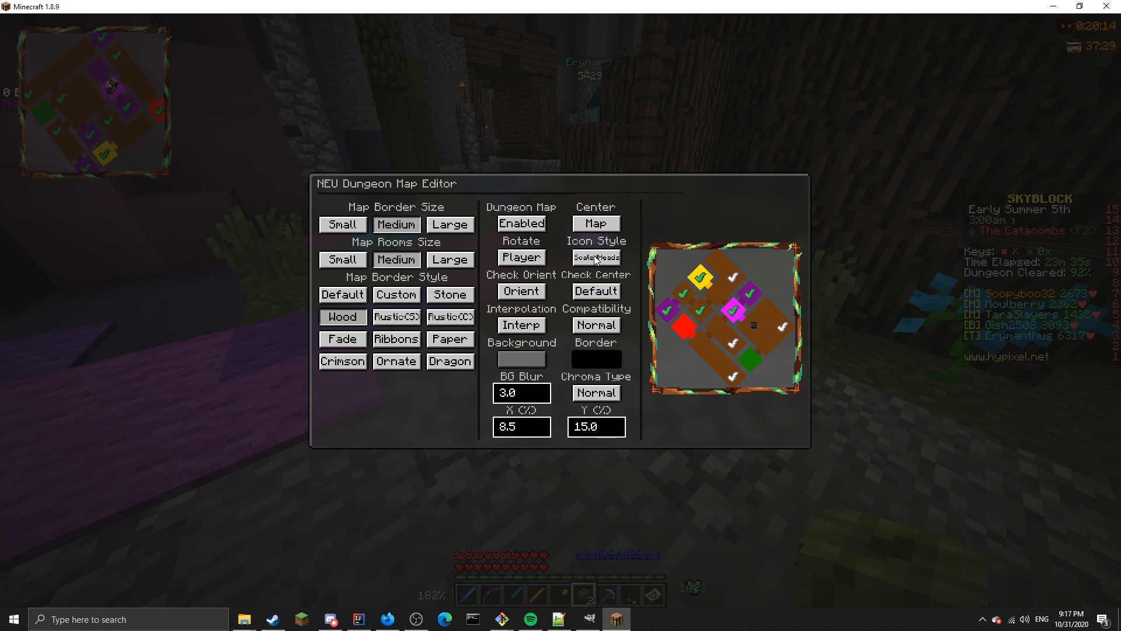
mouse_move(133, 101)
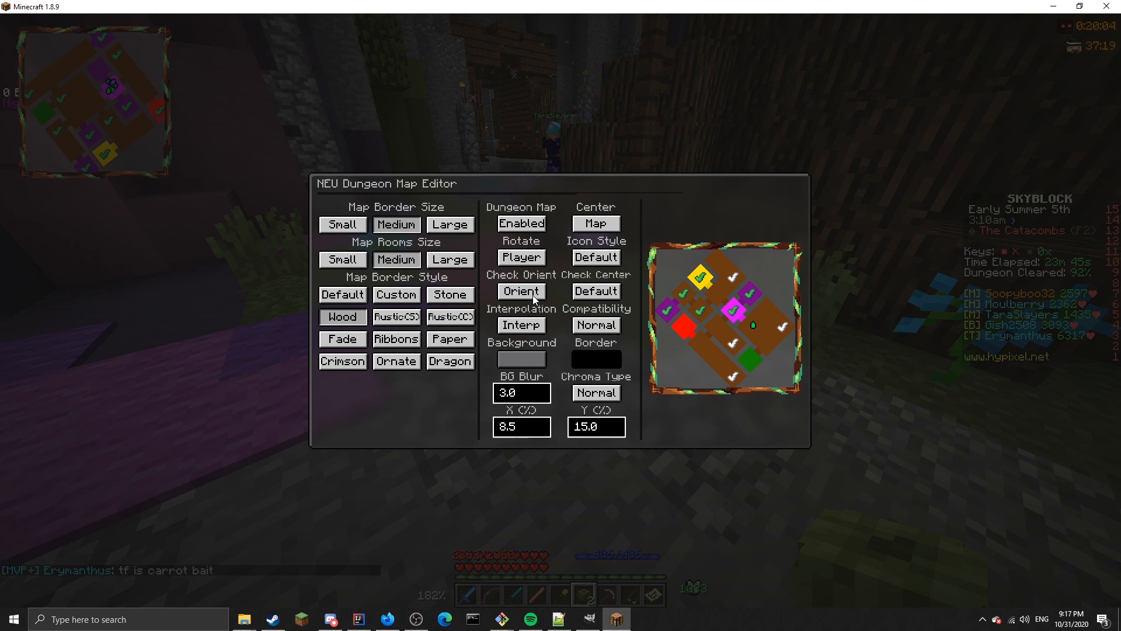
mouse_move(229, 148)
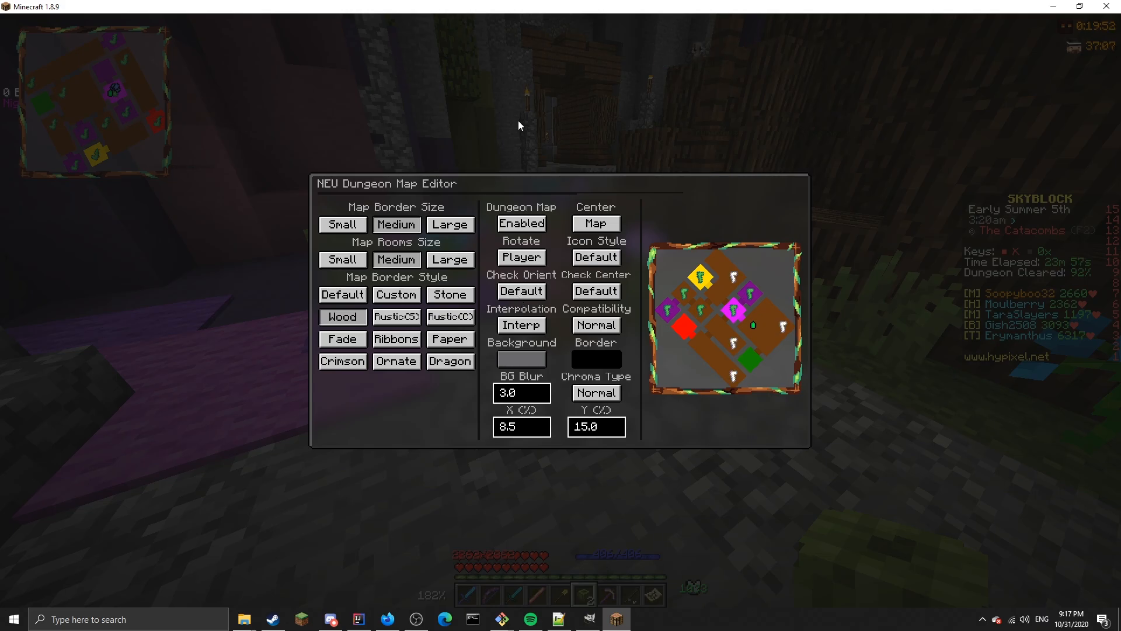
key(Escape)
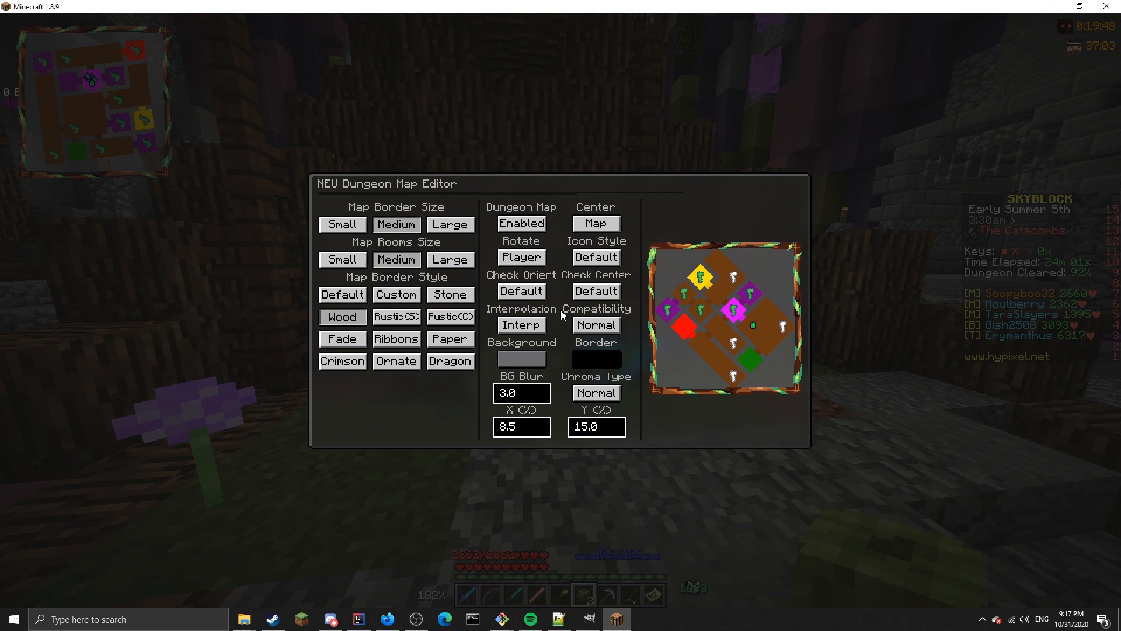
click(521, 291)
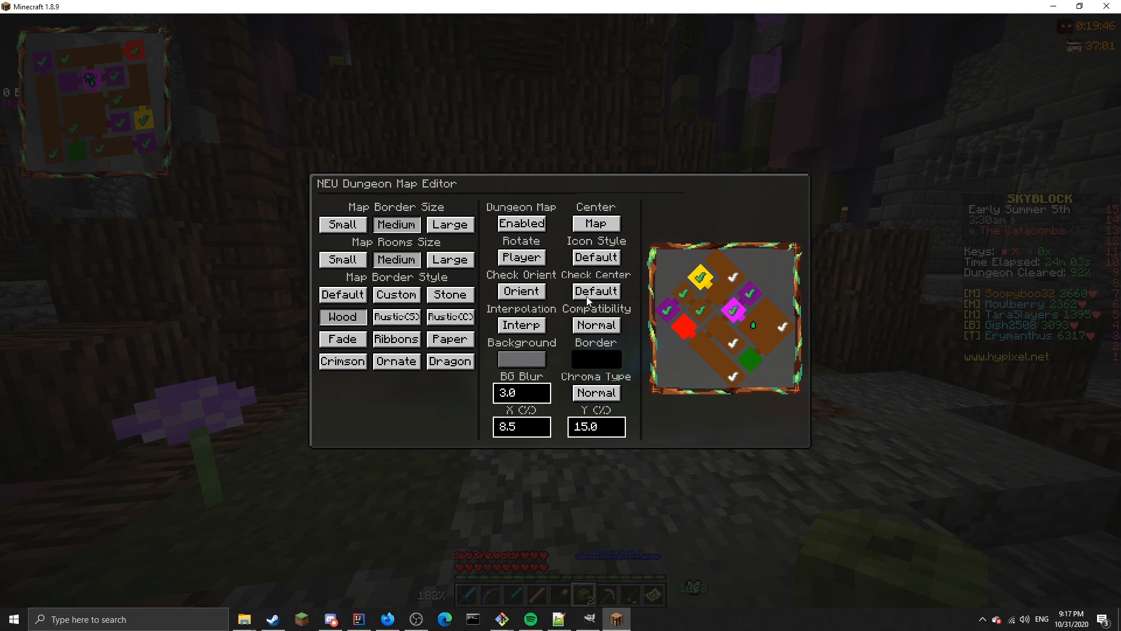
Turn on the map's Center Check option, then back out of it.
click(596, 291)
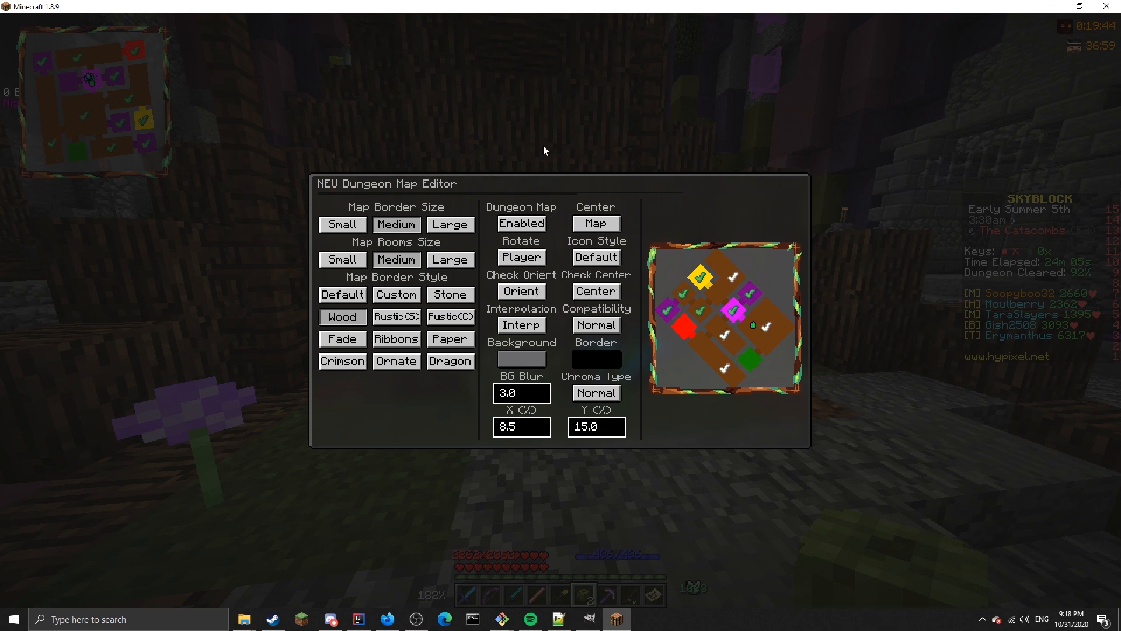
key(Escape)
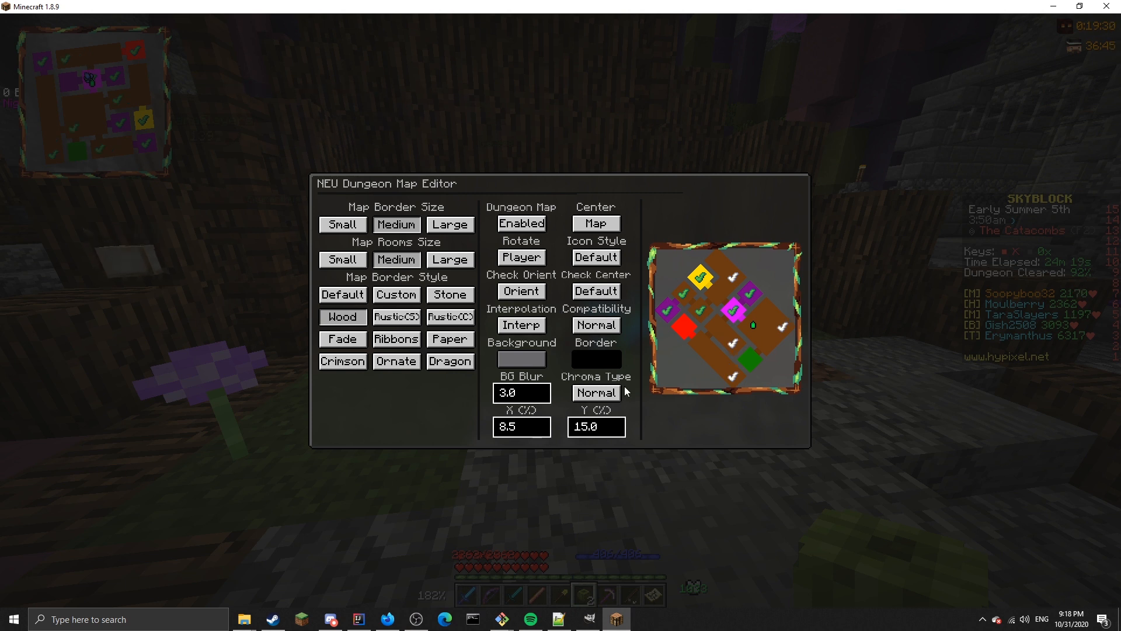
mouse_move(612, 334)
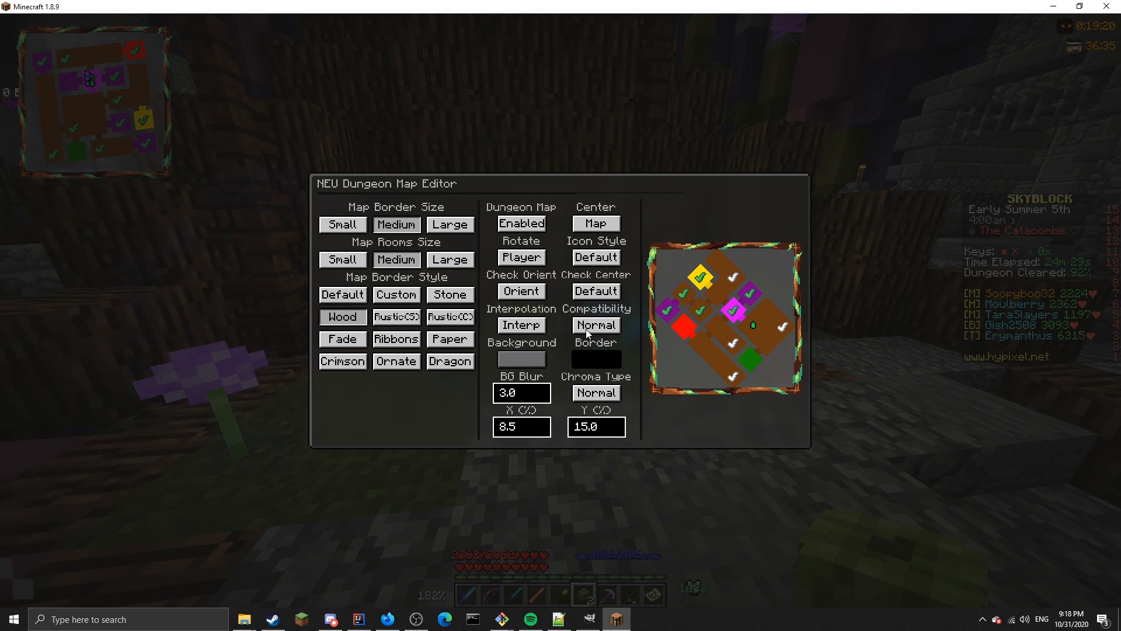
mouse_move(524, 360)
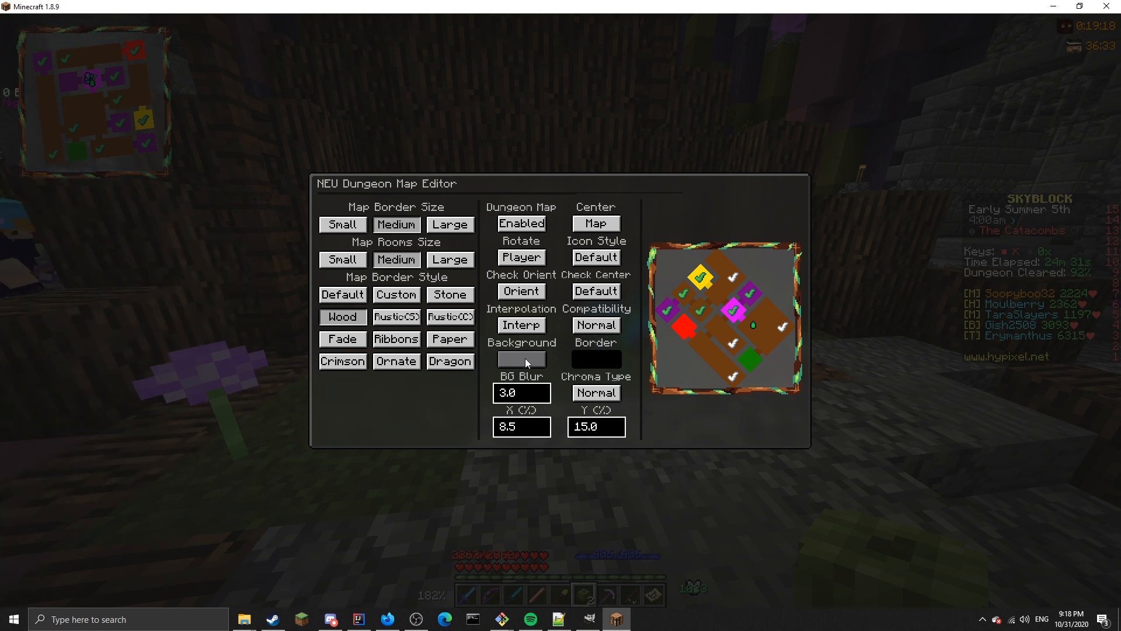
Choose a dark blue in the colour wheel for the map background.
click(520, 358)
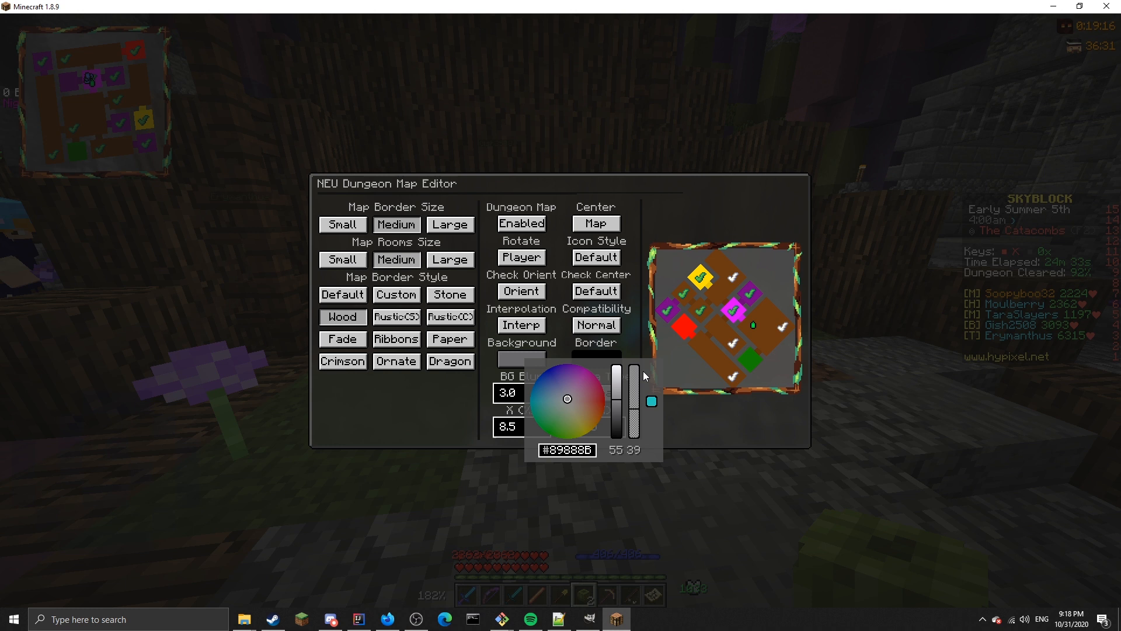
drag(617, 375, 617, 432)
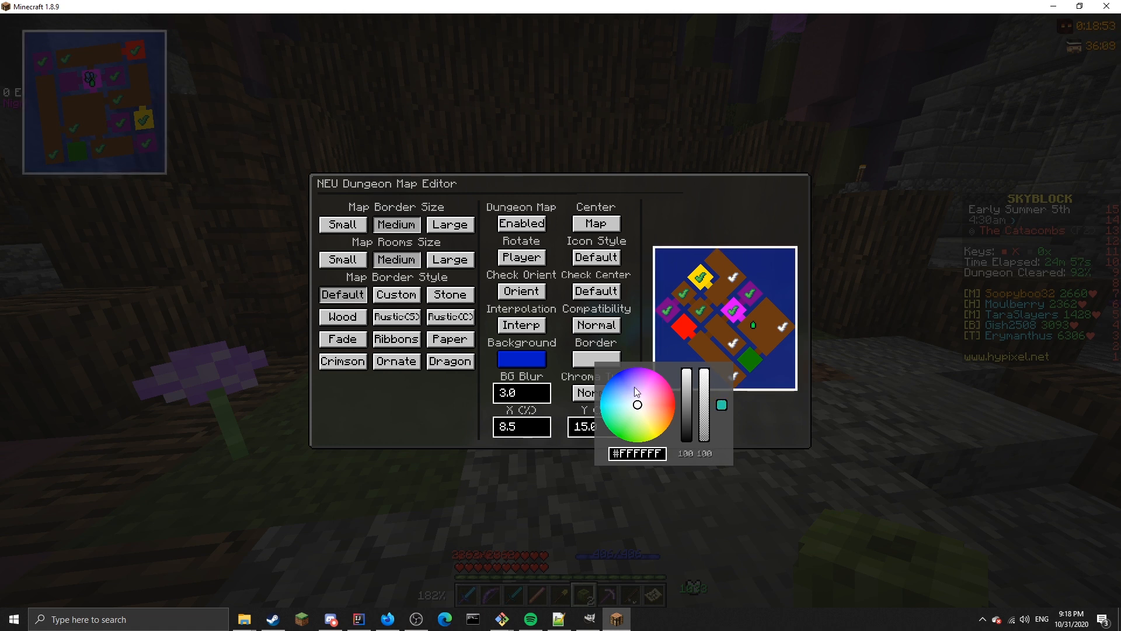
Give the border a chroma colour and set Chroma Type to Scroll.
click(672, 397)
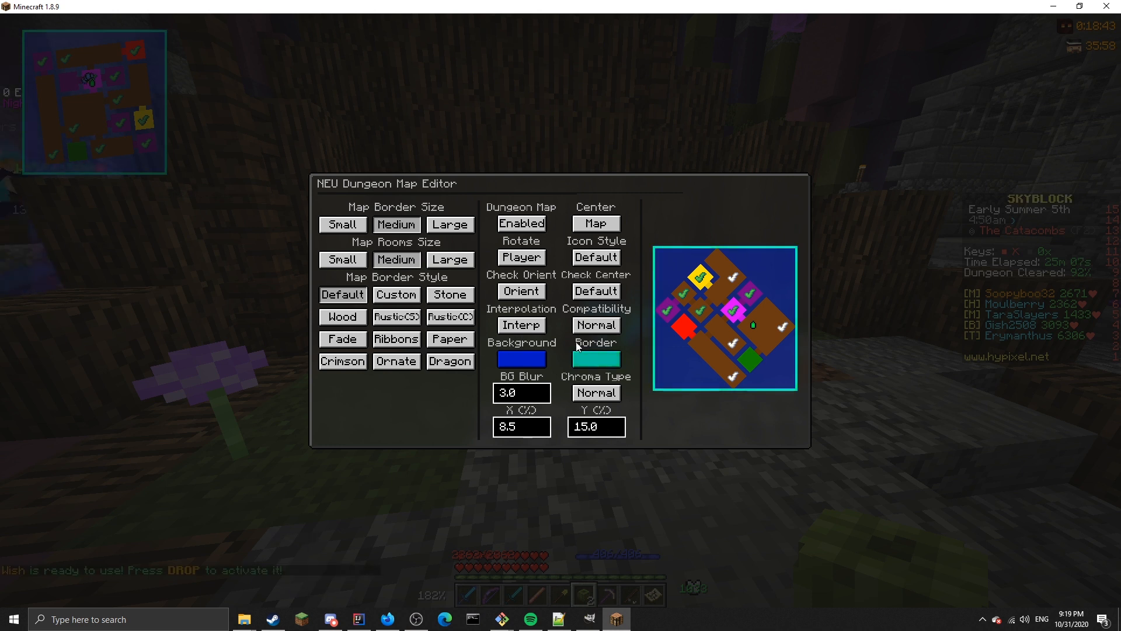
click(595, 358)
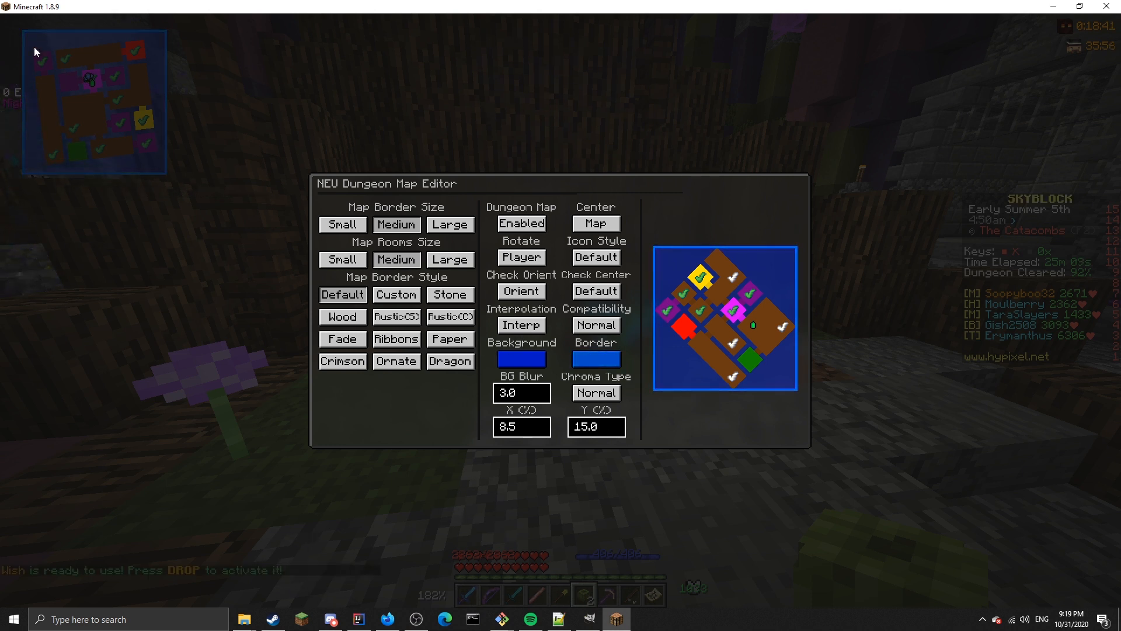
click(596, 393)
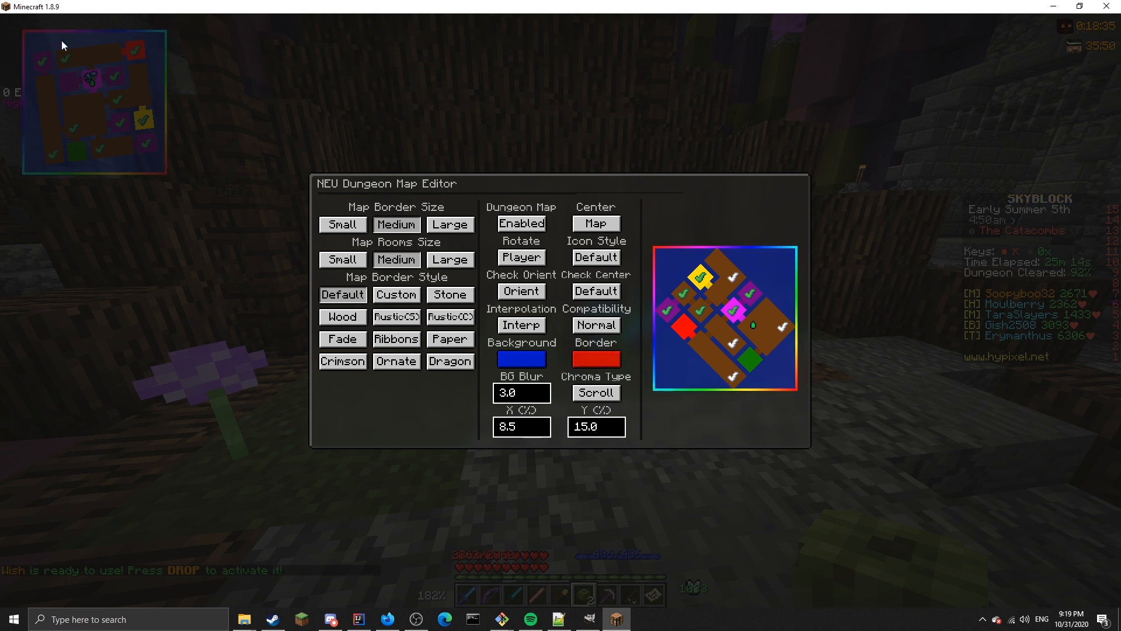
Re-enter the BG Blur value as 3 instead of 3.0.
click(595, 360)
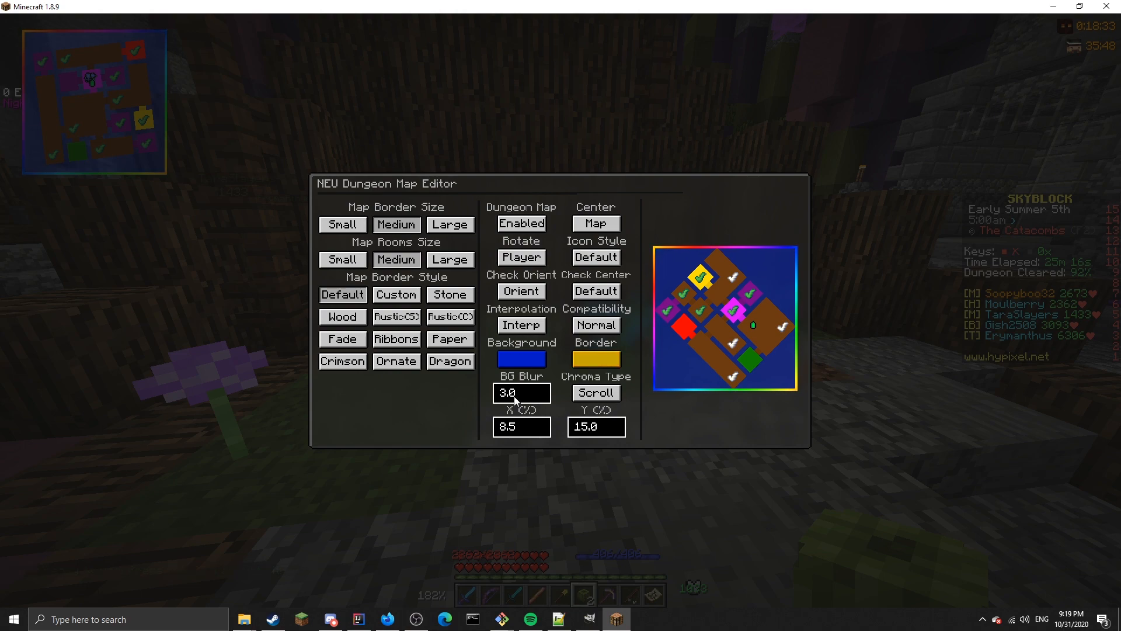
click(595, 359)
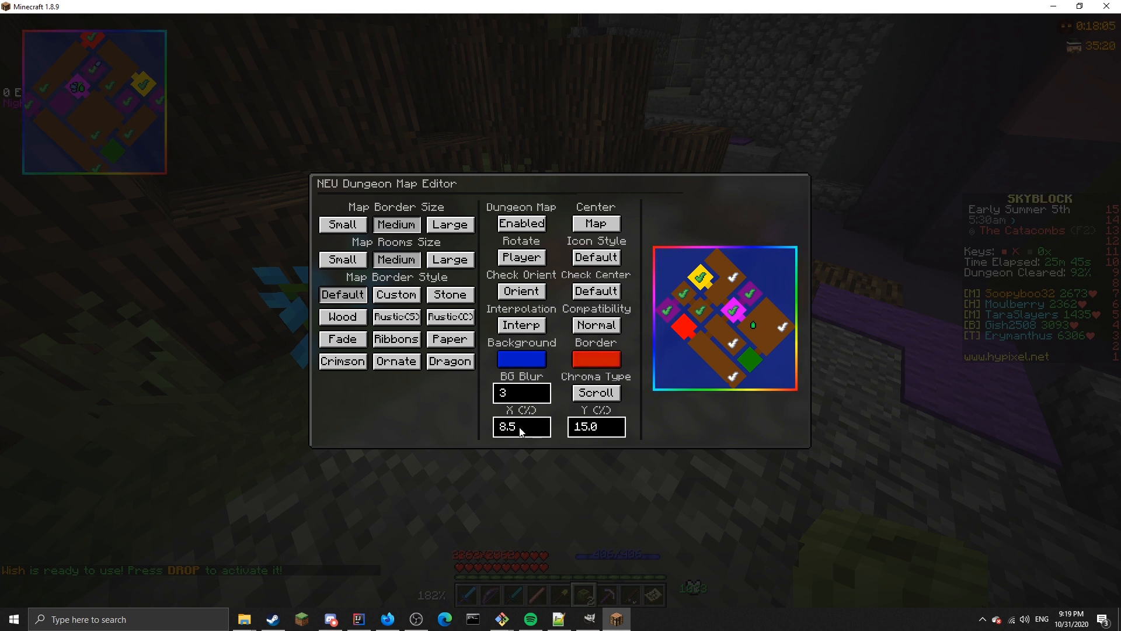
click(595, 359)
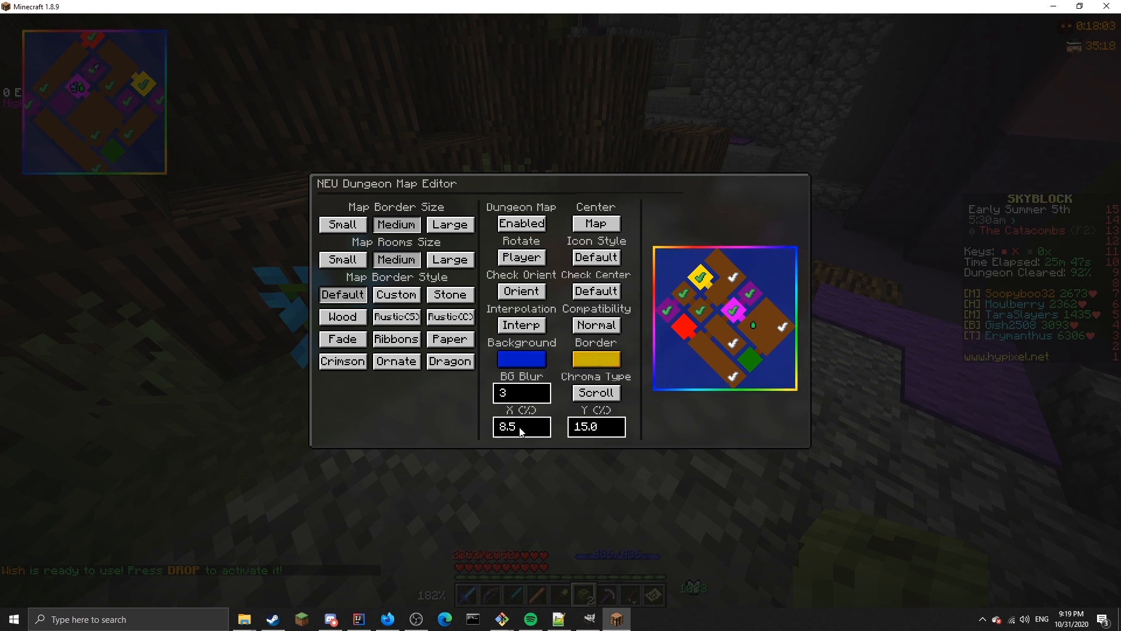
click(596, 360)
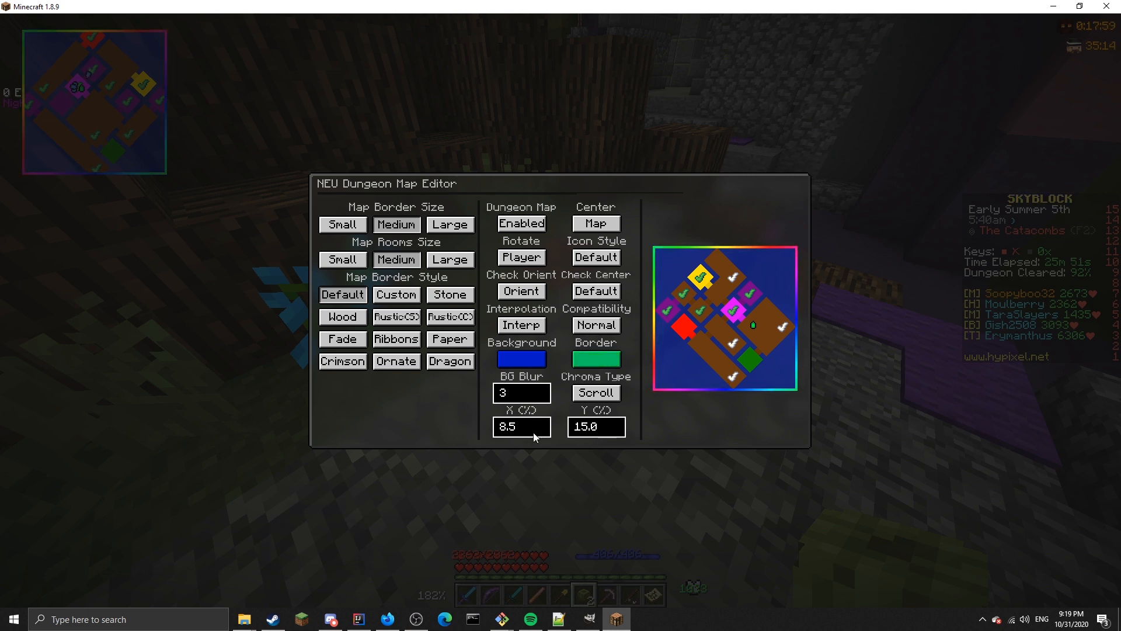
click(595, 360)
text(10)
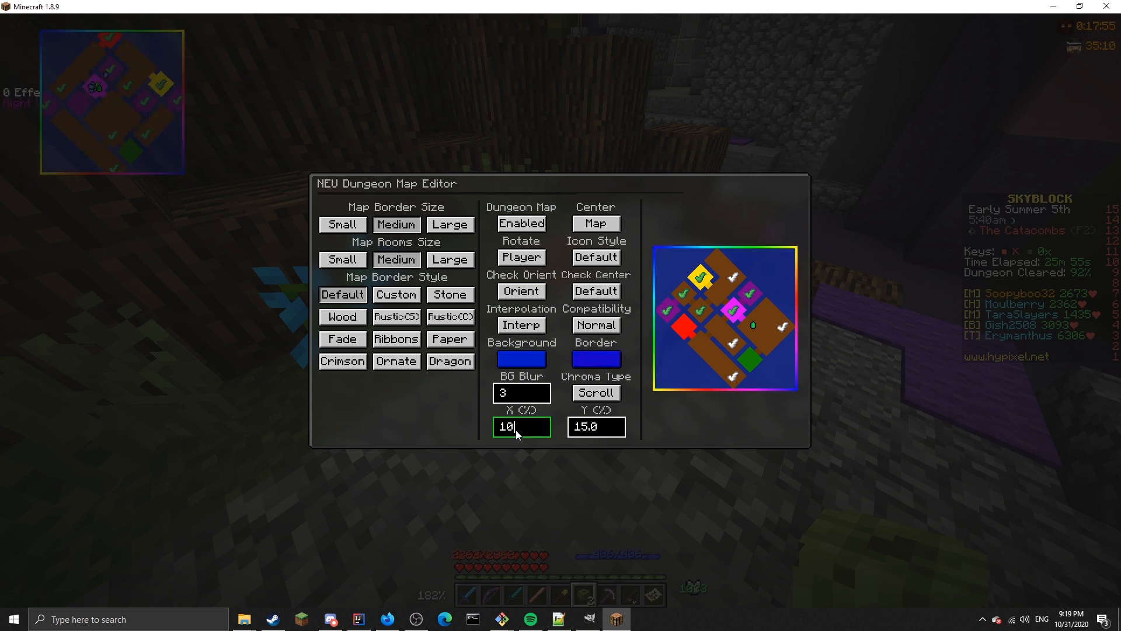
click(595, 360)
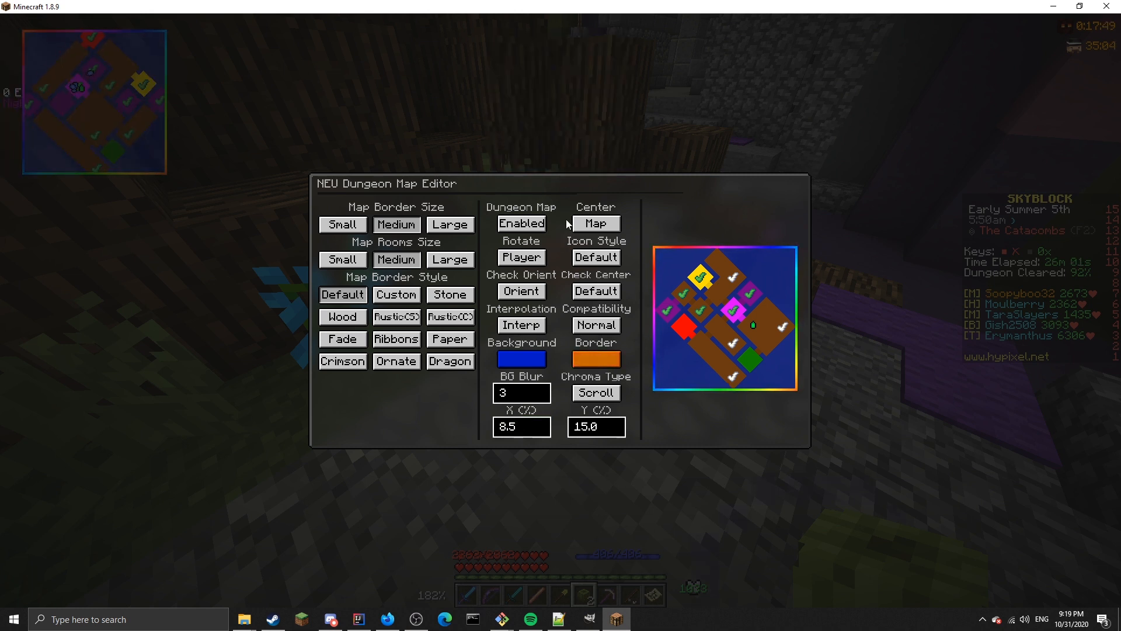
click(596, 358)
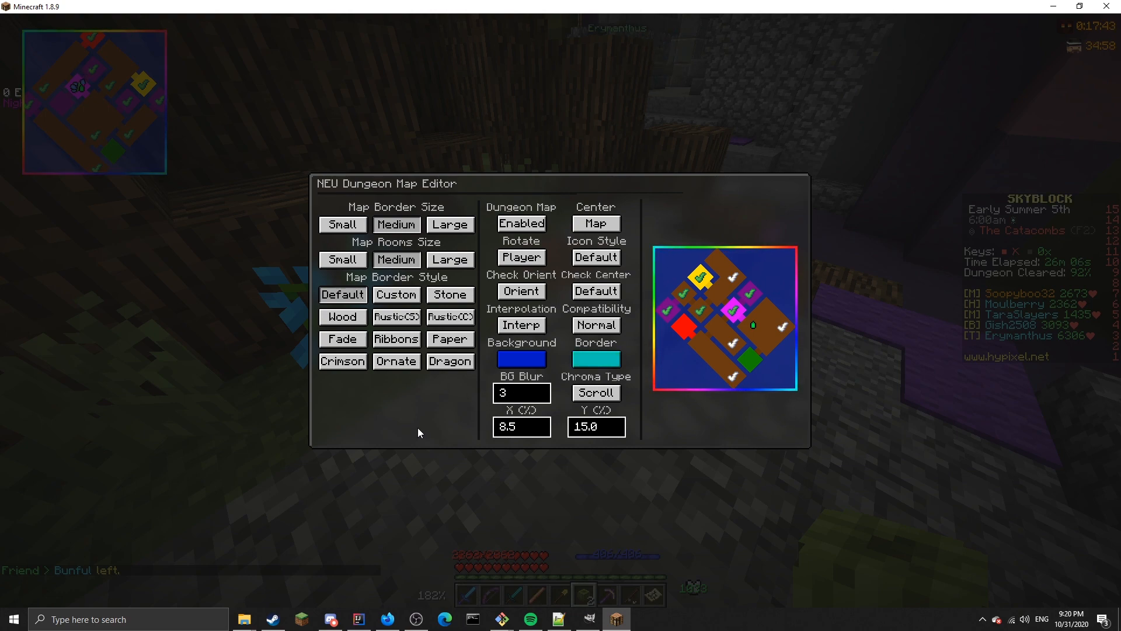
Close the NEU Dungeon Map Editor to return to the dungeon.
key(Escape)
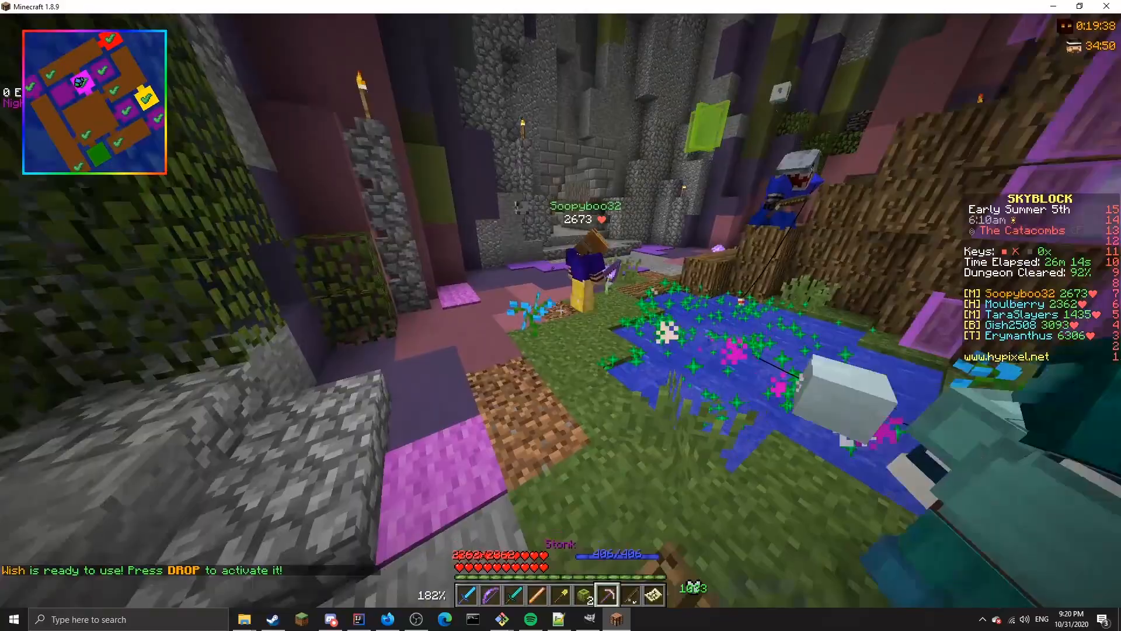
mouse_move(561, 325)
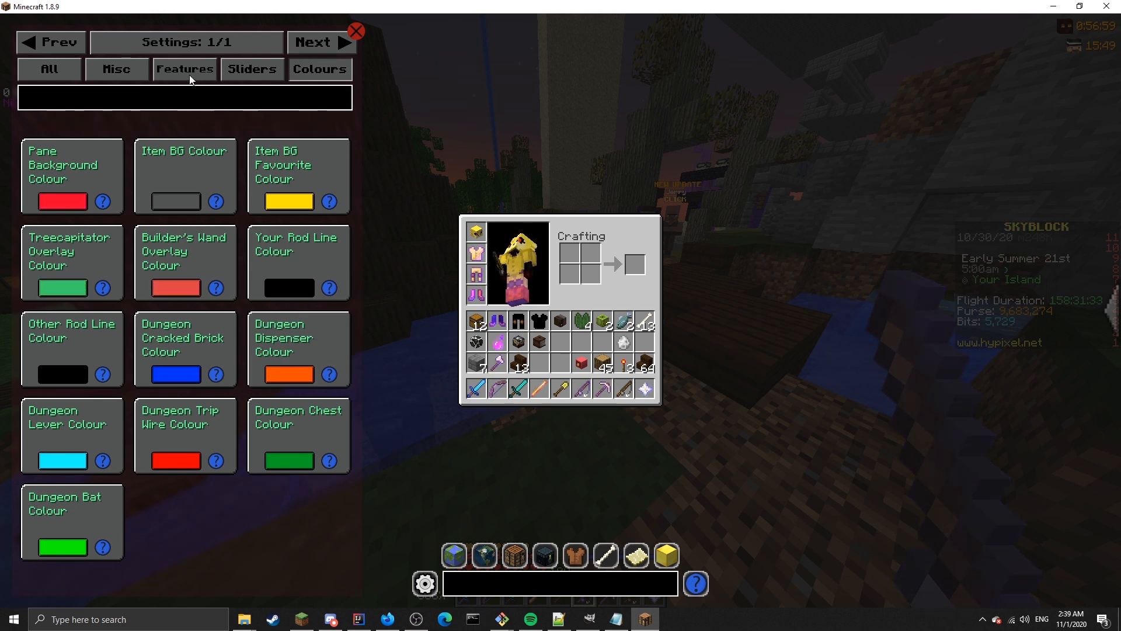
Select the Colours tab in the NEU settings.
click(184, 69)
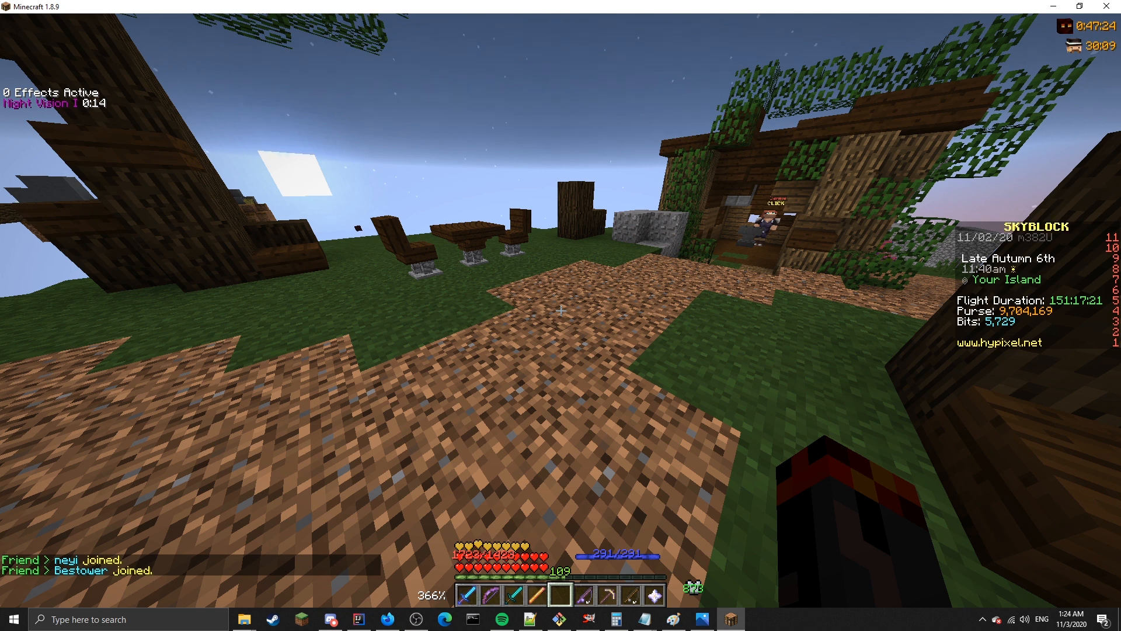
Run the /neudungeonwintest command from chat.
text(/ne)
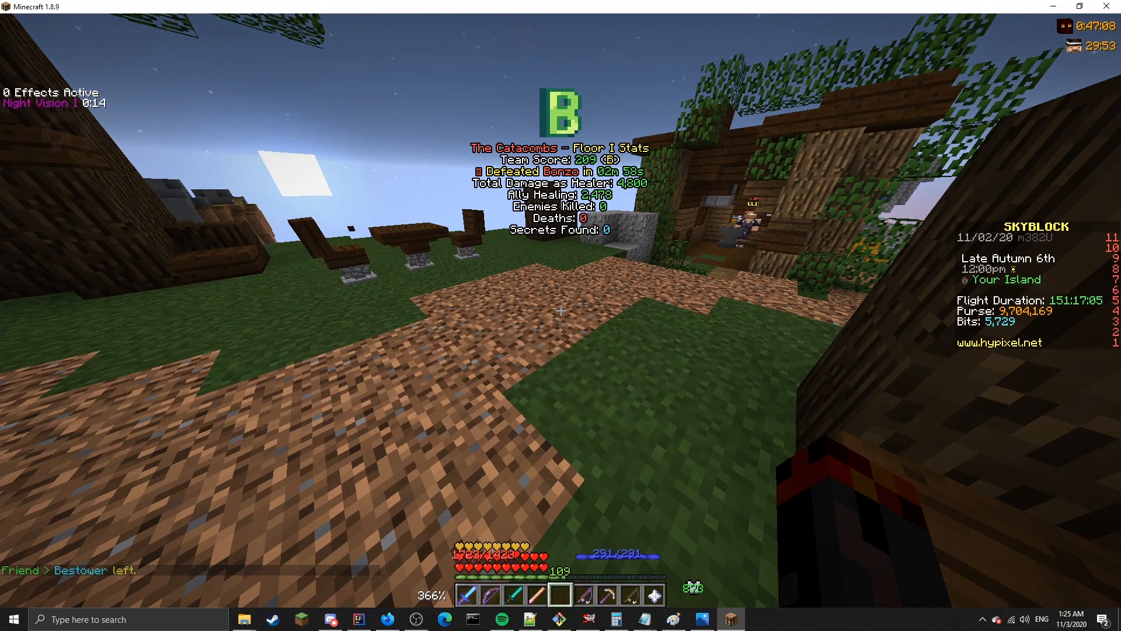
Rerun /neudungeonwintest with rank arguments s, b and c to preview other win screens.
text(/neudungeonwintest)
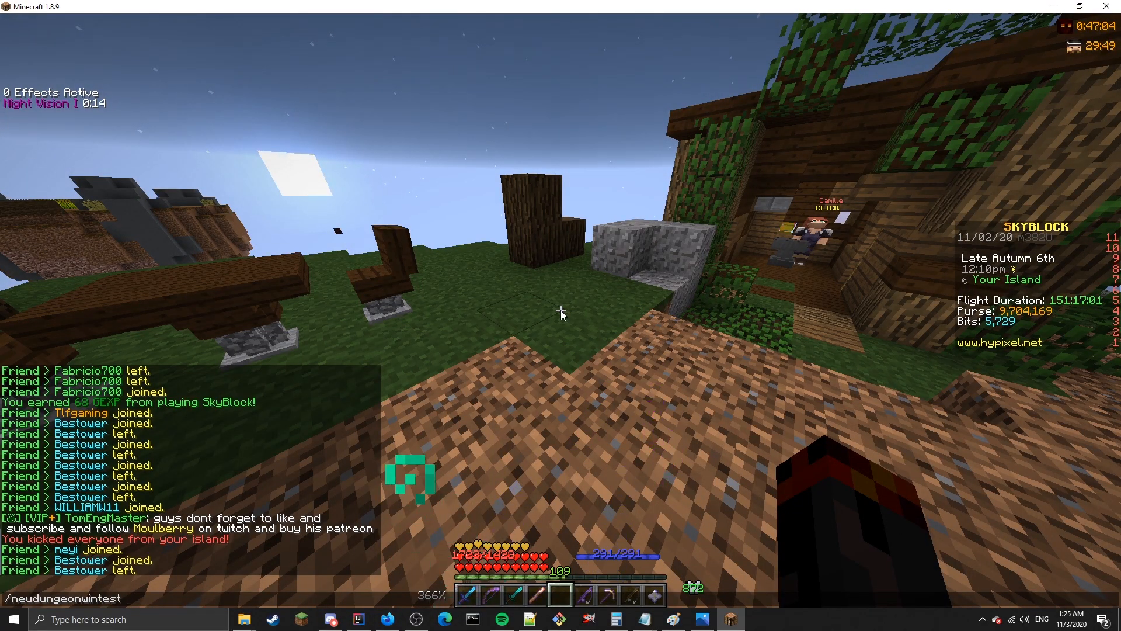
text(s)
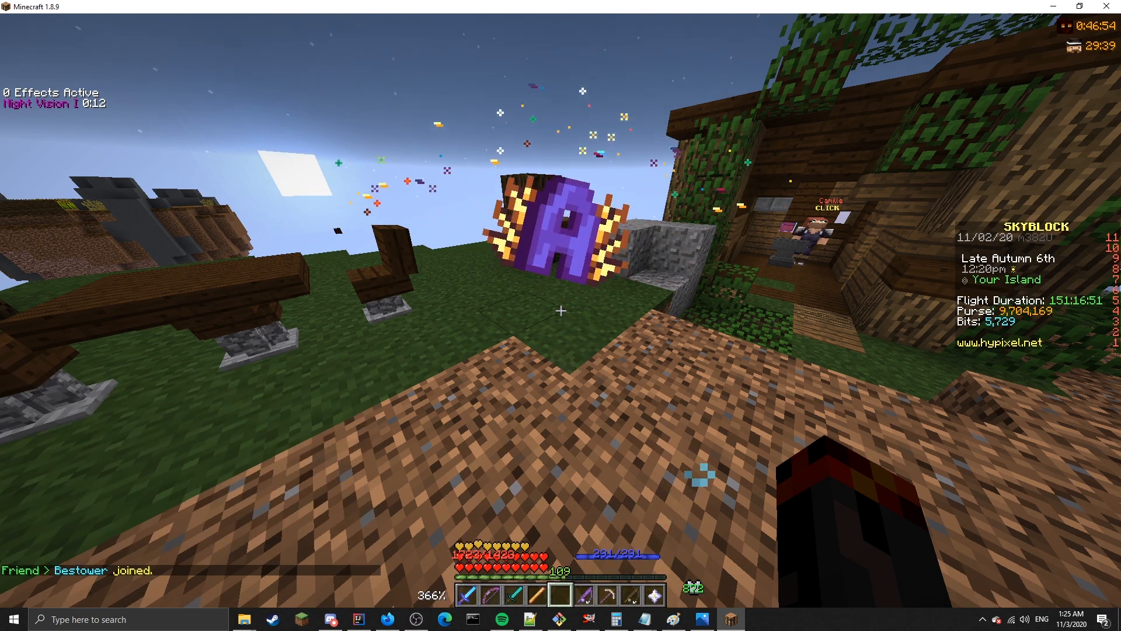
text(/neudungeonwintest b)
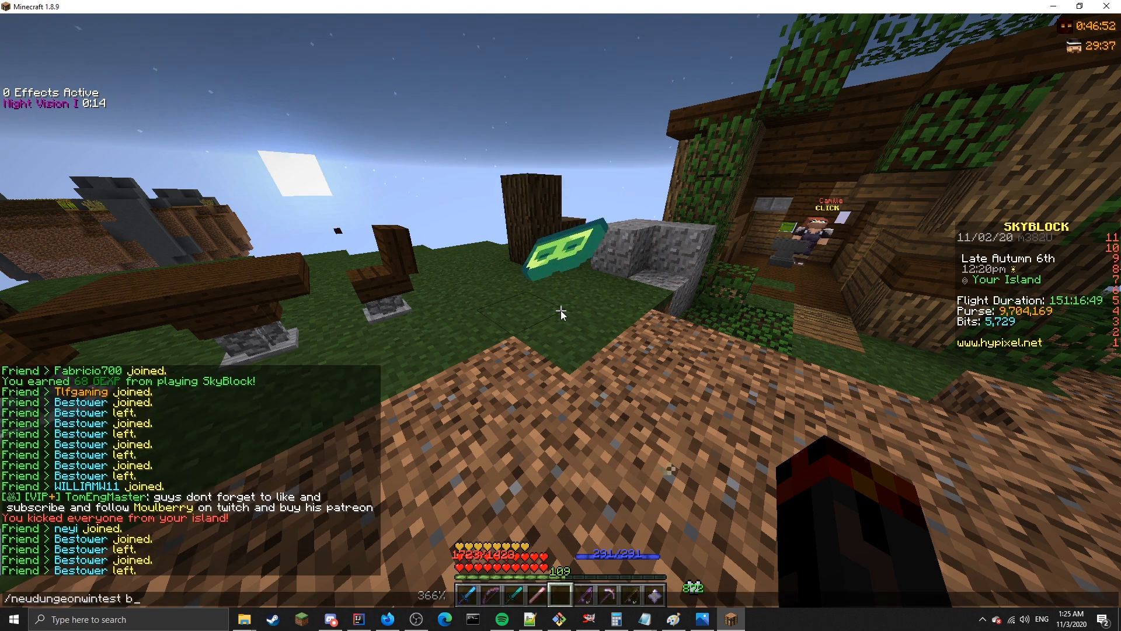
text(c)
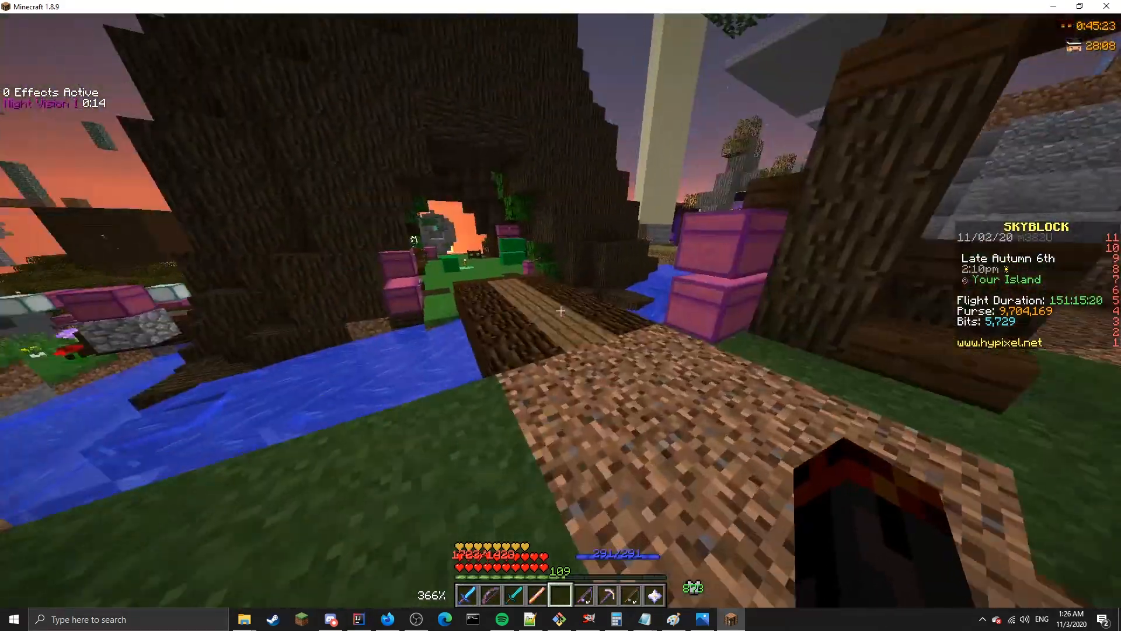
mouse_move(560, 311)
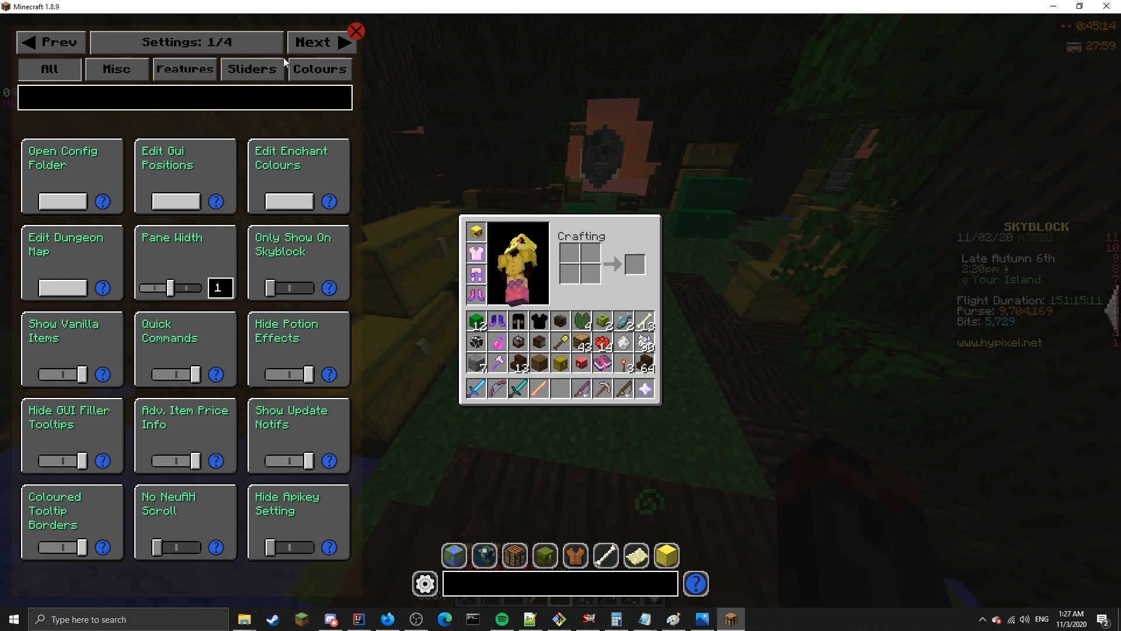
In the Colours settings, darken the Dungeon Chest colour and drag its opacity down to mostly transparent.
click(319, 69)
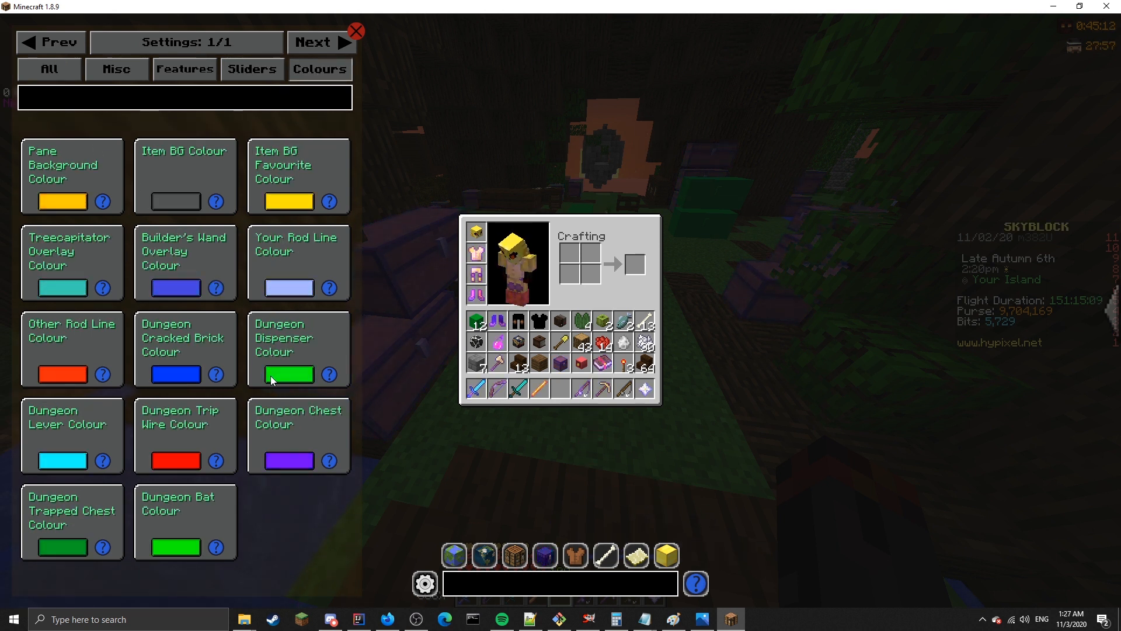
click(290, 374)
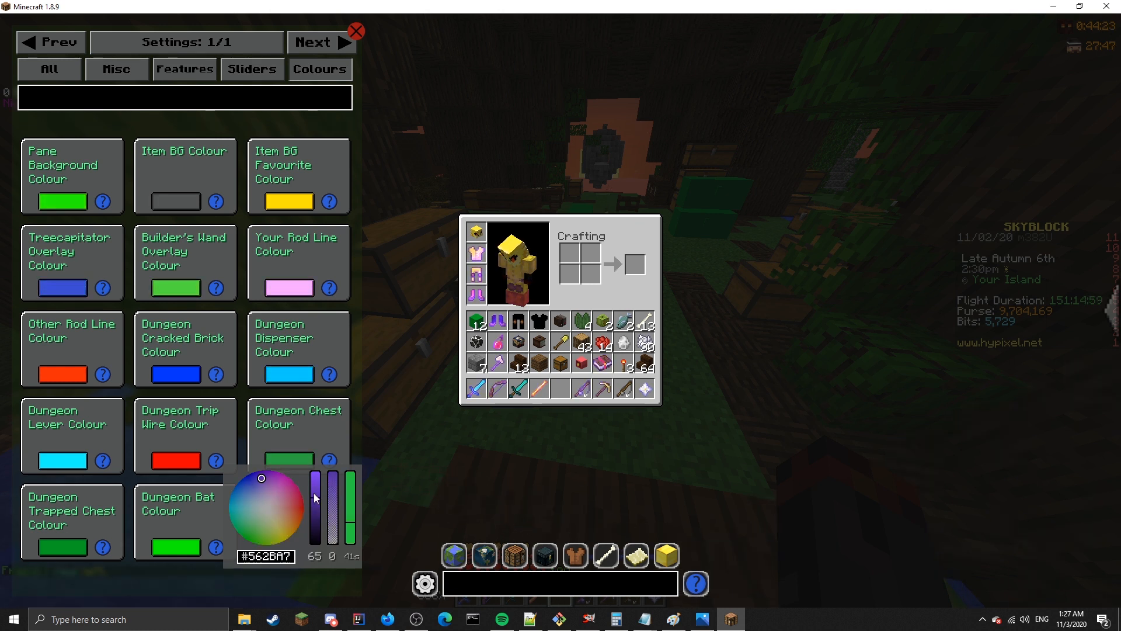
drag(331, 498, 330, 479)
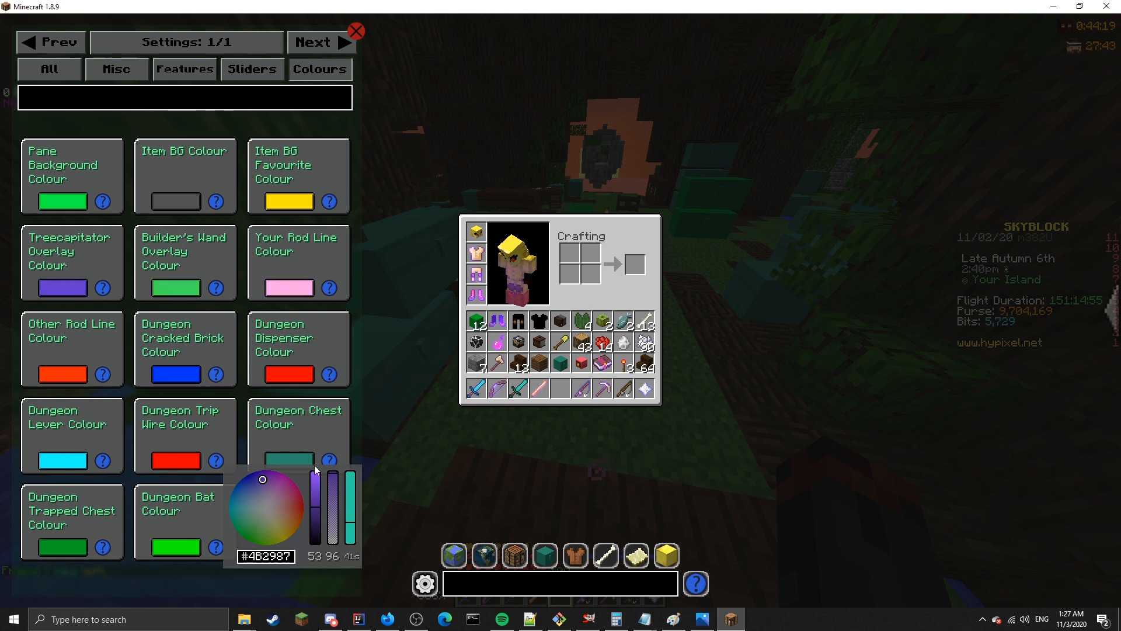
drag(331, 486, 330, 543)
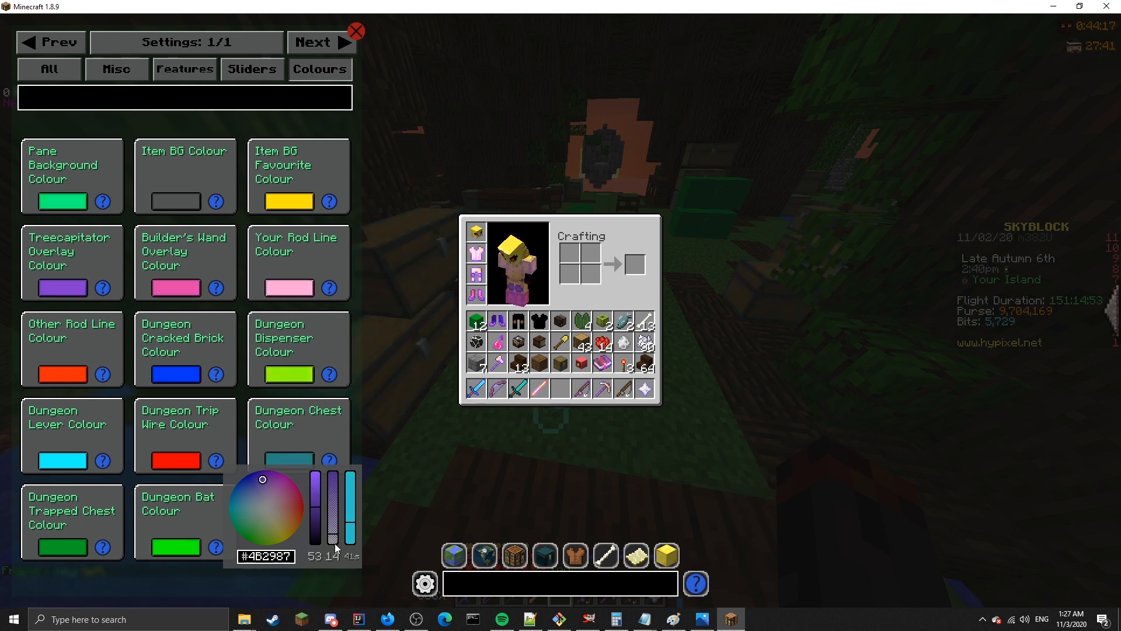